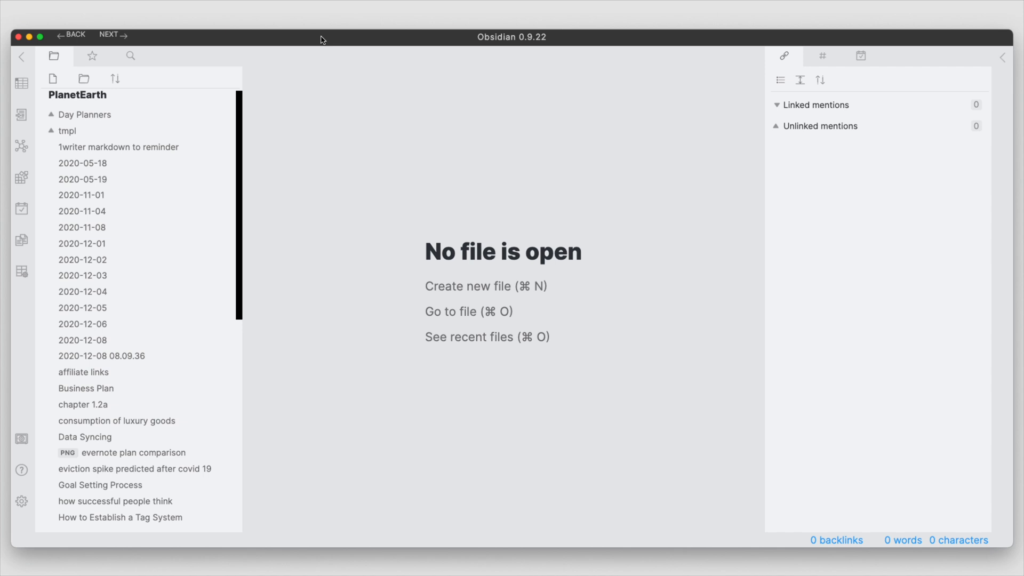
pyautogui.moveTo(513, 186)
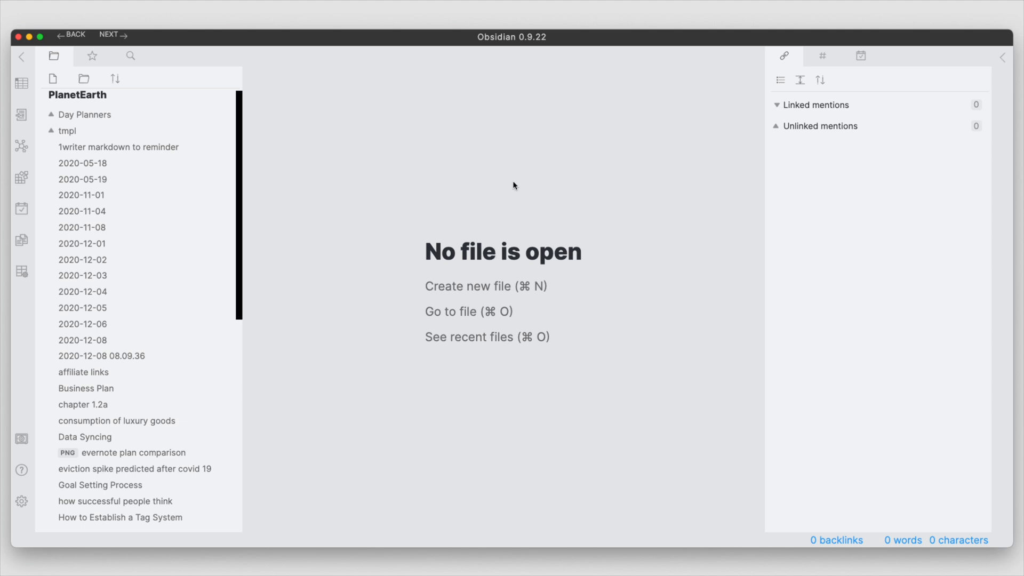
pyautogui.moveTo(567, 41)
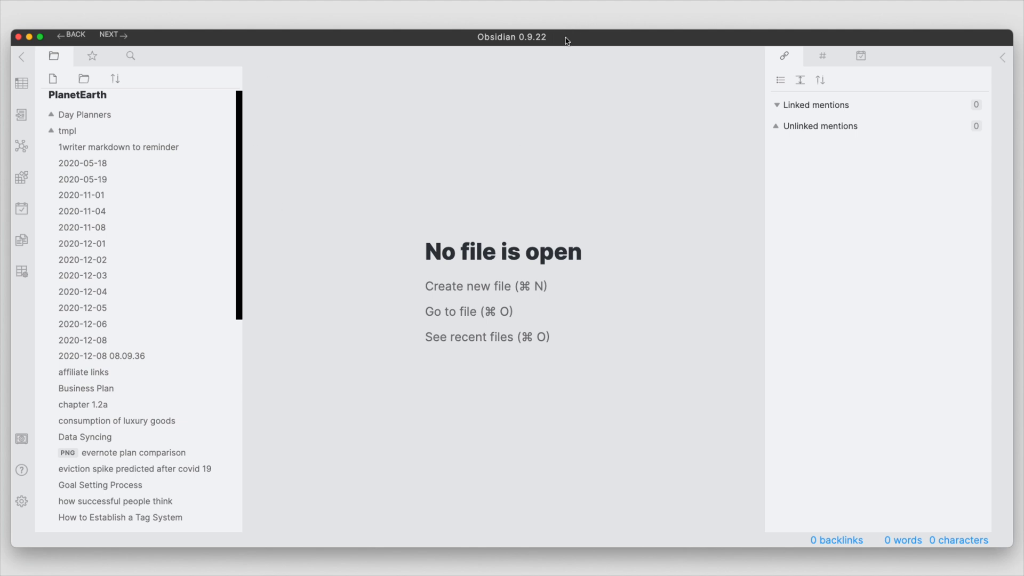
pyautogui.moveTo(492, 101)
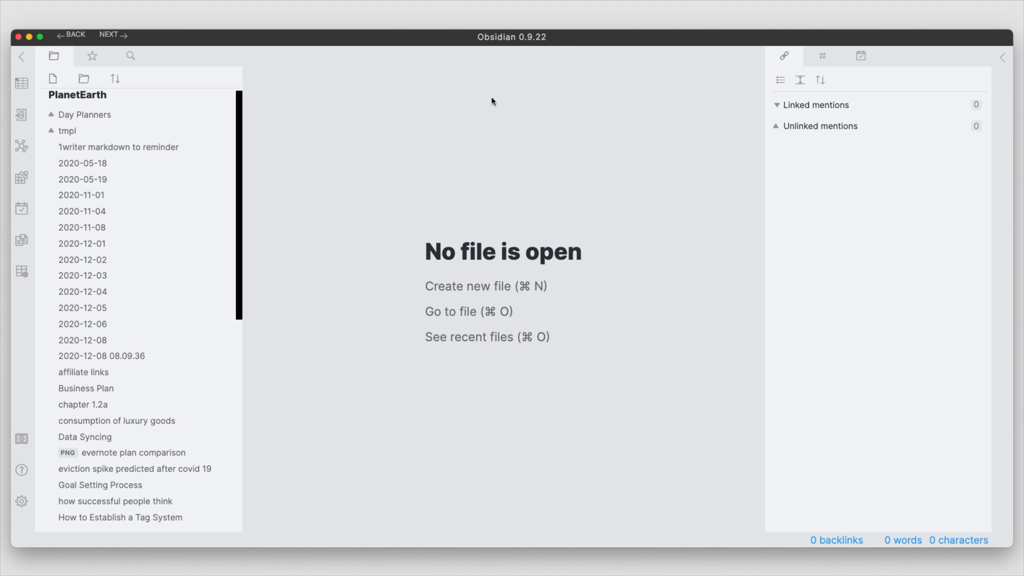
pyautogui.moveTo(488, 194)
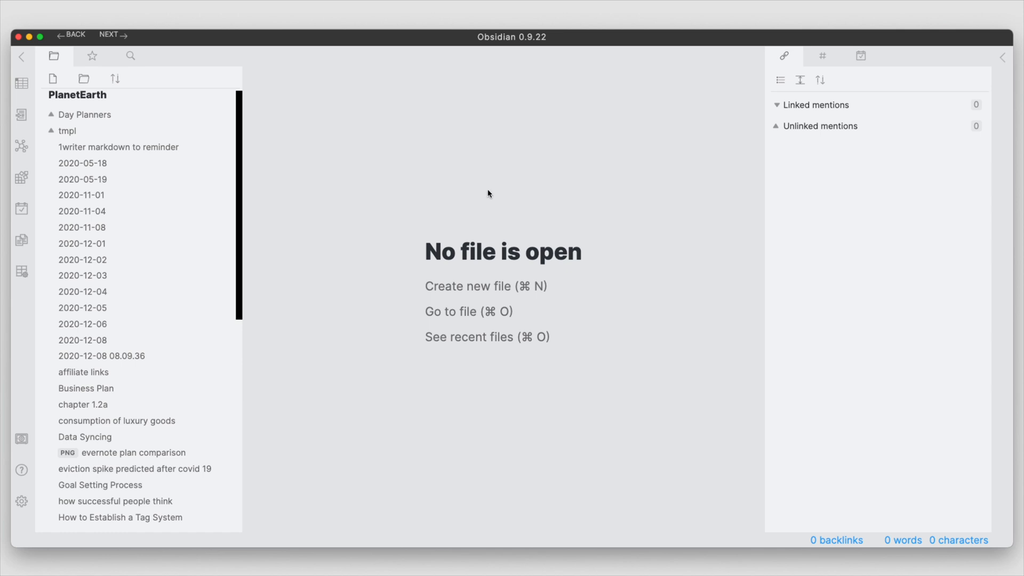
pyautogui.moveTo(364, 337)
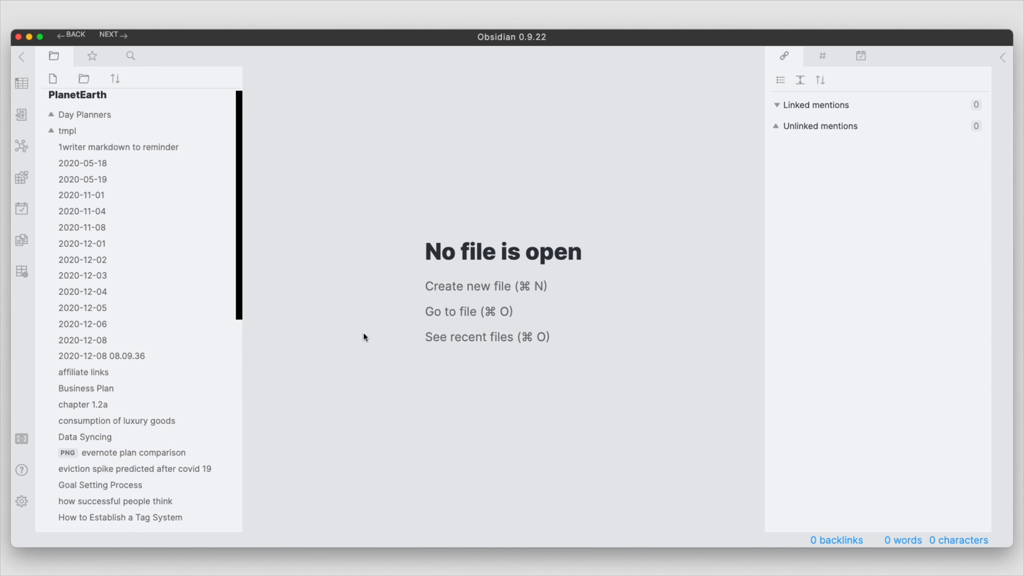
pyautogui.moveTo(323, 279)
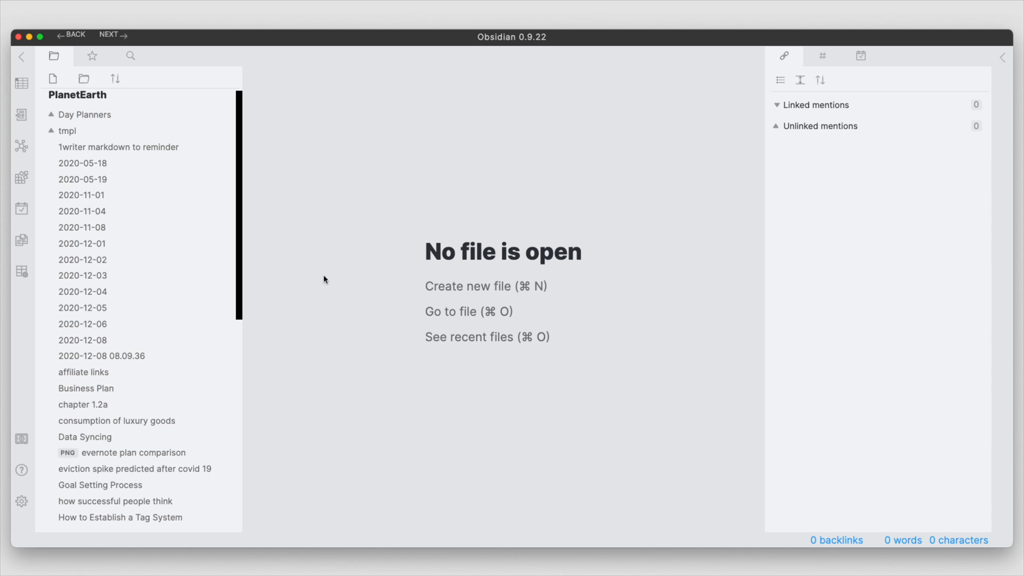
pyautogui.moveTo(306, 291)
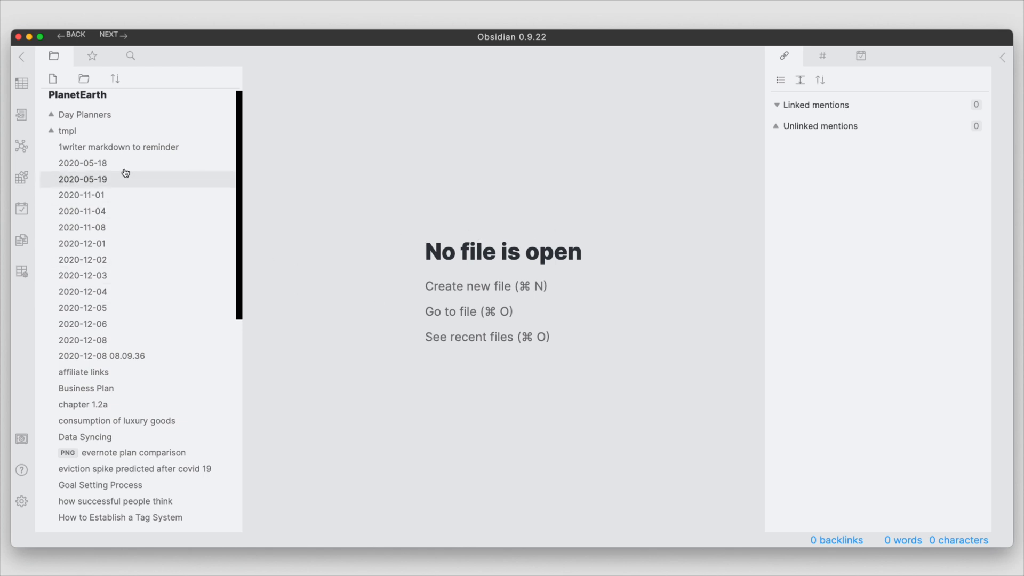
pyautogui.moveTo(830, 270)
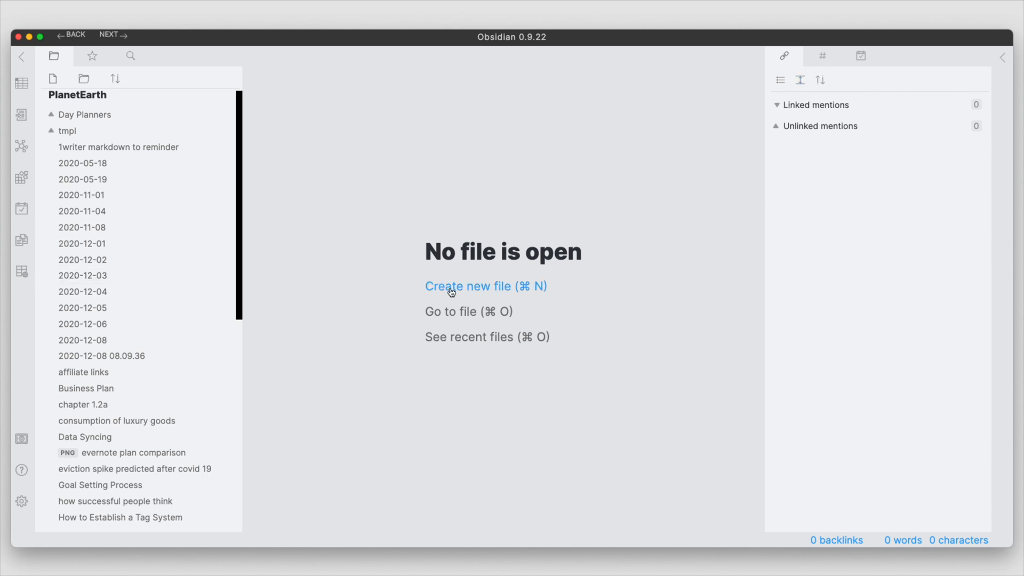
pyautogui.moveTo(487, 337)
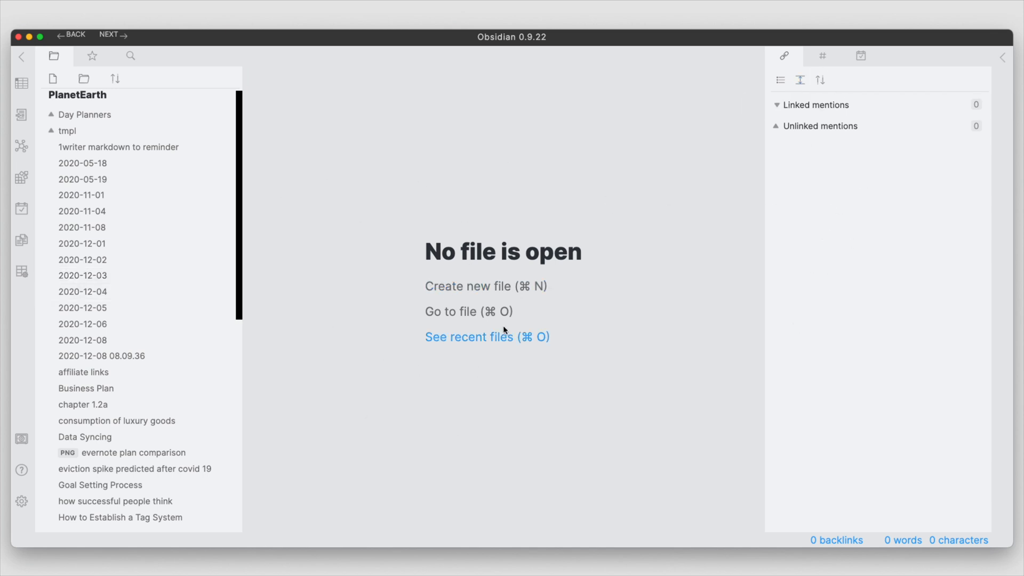
pyautogui.moveTo(469, 286)
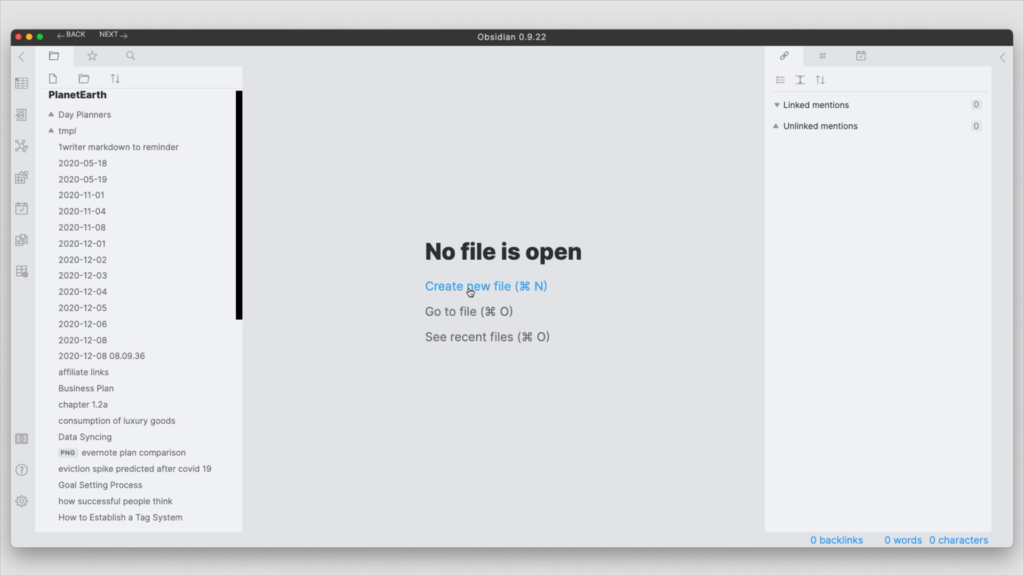
pyautogui.moveTo(416, 449)
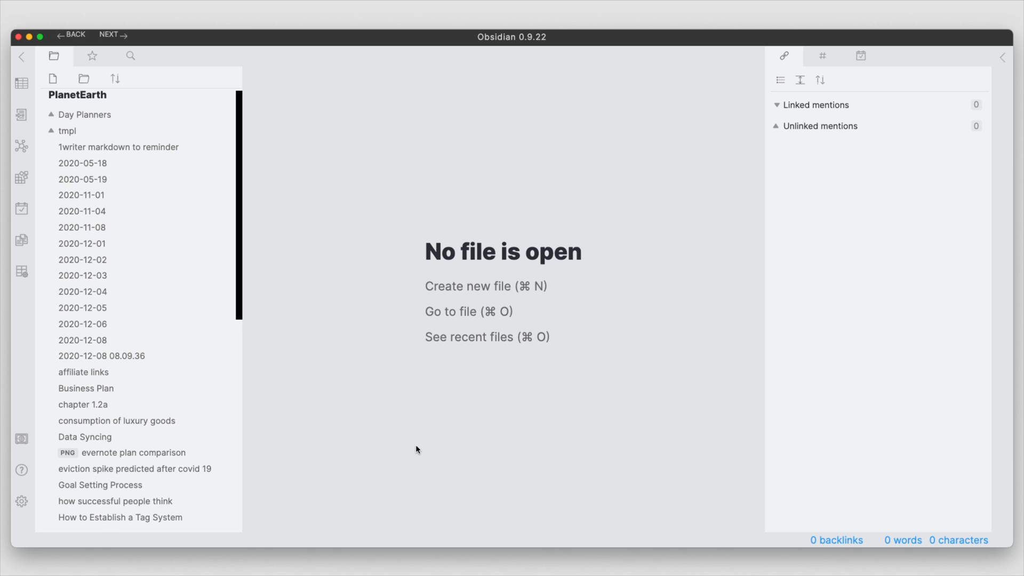
pyautogui.moveTo(390, 337)
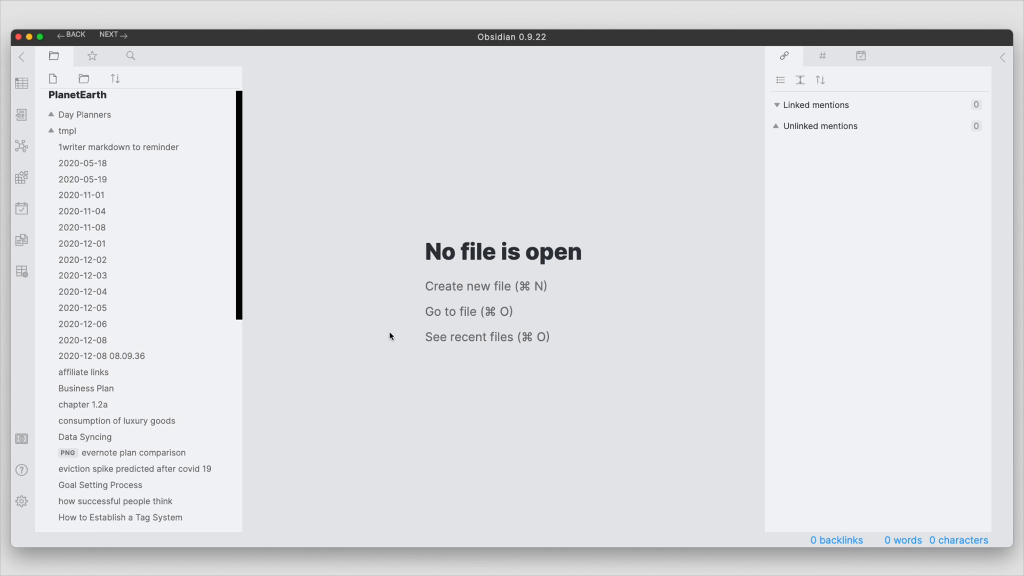
pyautogui.moveTo(435, 369)
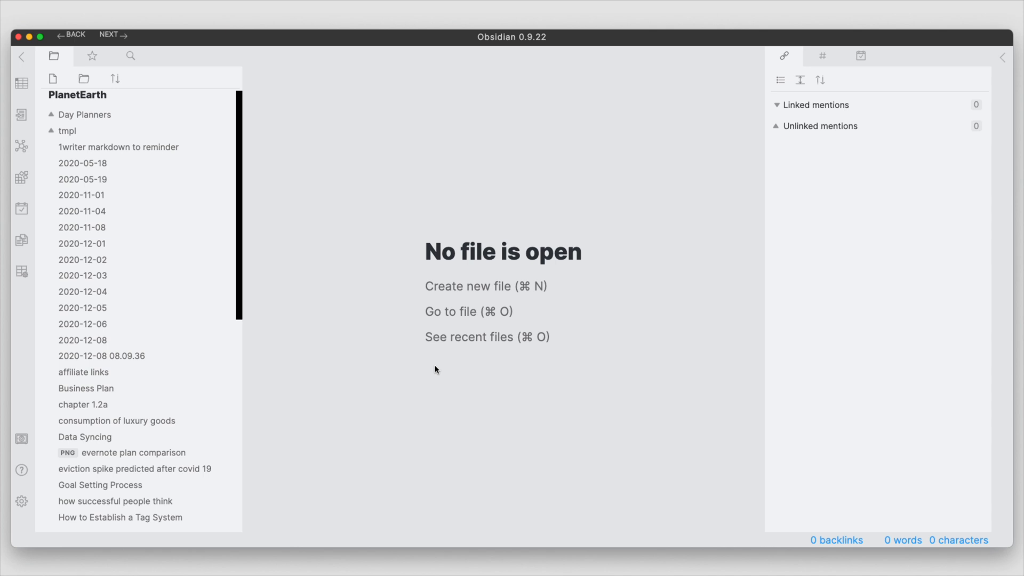
pyautogui.moveTo(413, 377)
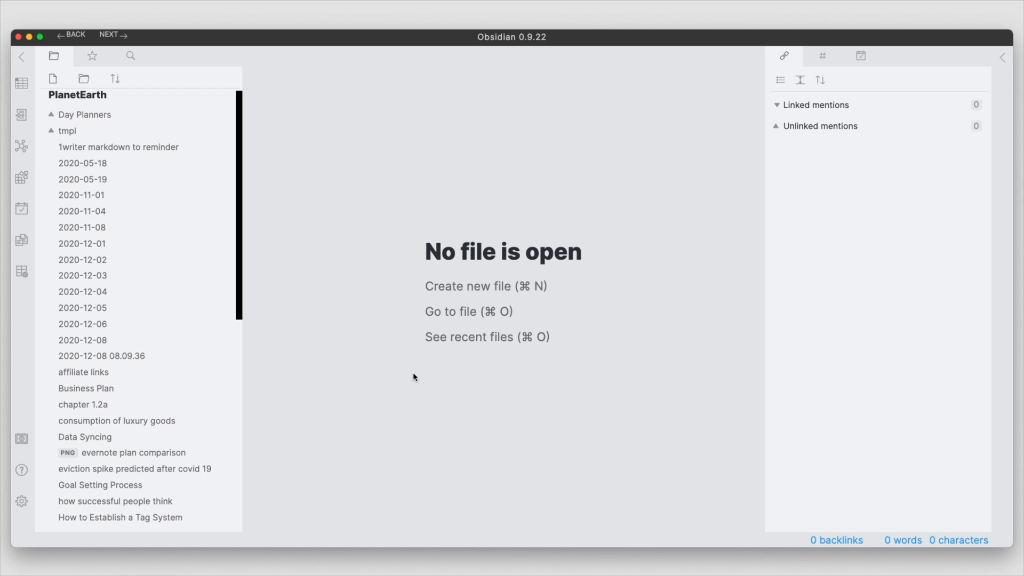
pyautogui.moveTo(367, 392)
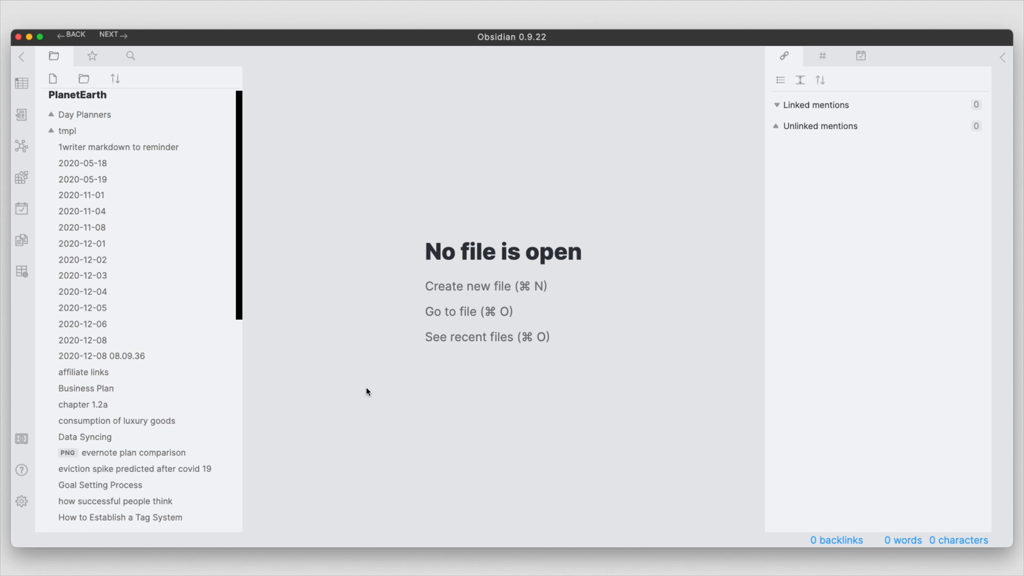
pyautogui.moveTo(83, 340)
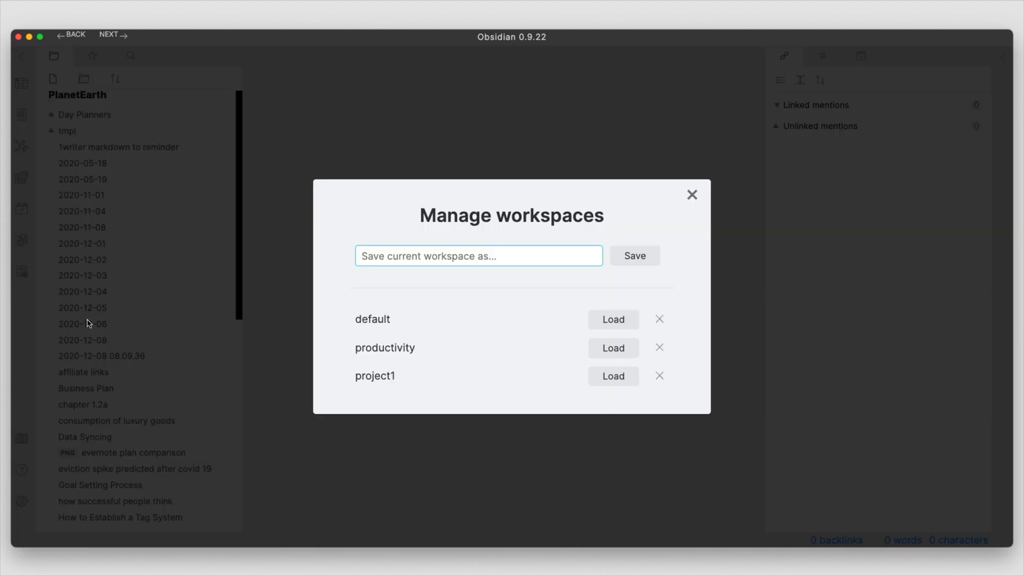
pyautogui.moveTo(473, 293)
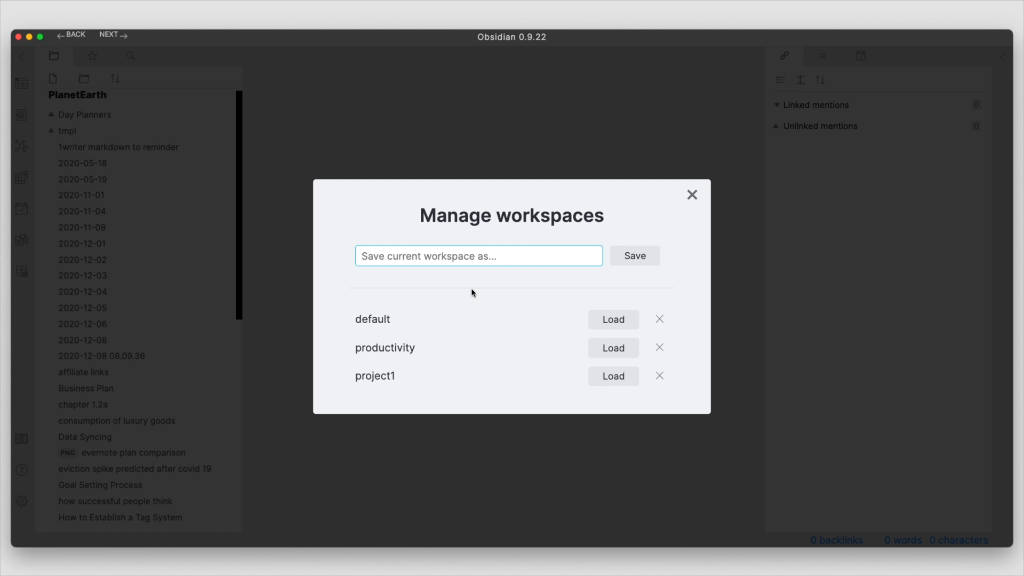
pyautogui.moveTo(390, 375)
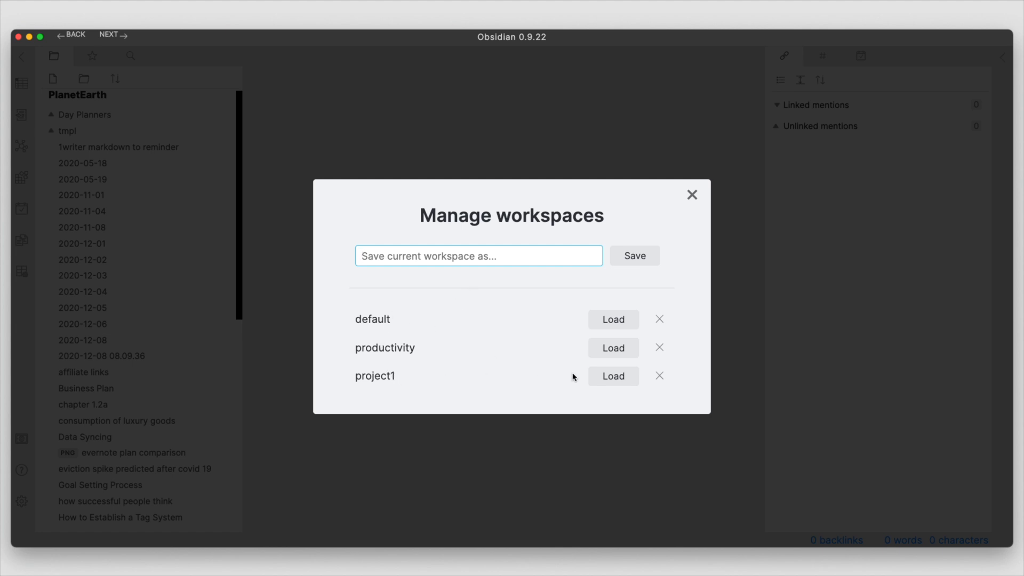
pyautogui.moveTo(385, 357)
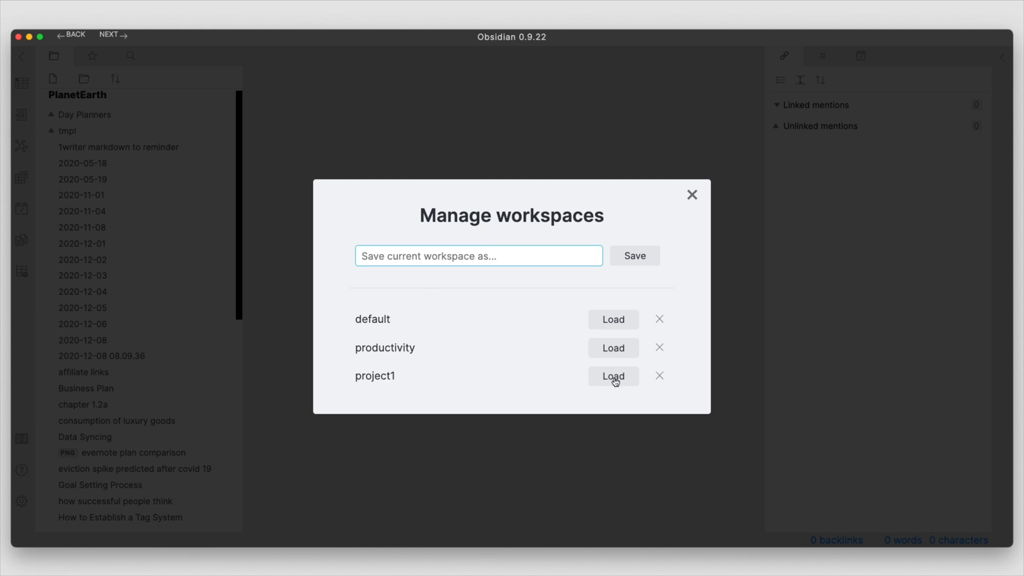
# Load the project1 workspace, restoring four notes in a two-by-two pane grid.
pyautogui.click(612, 376)
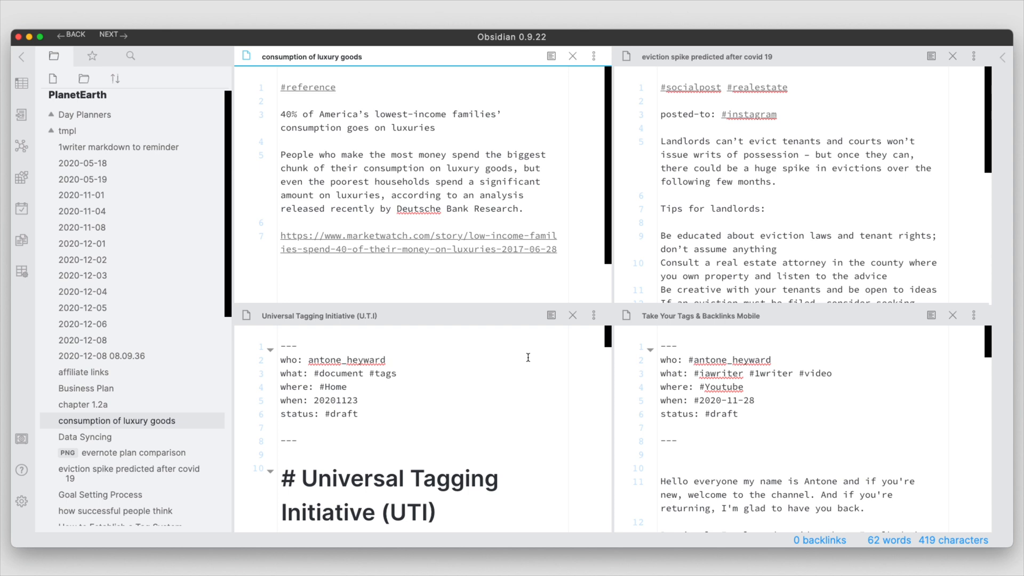
pyautogui.moveTo(453, 386)
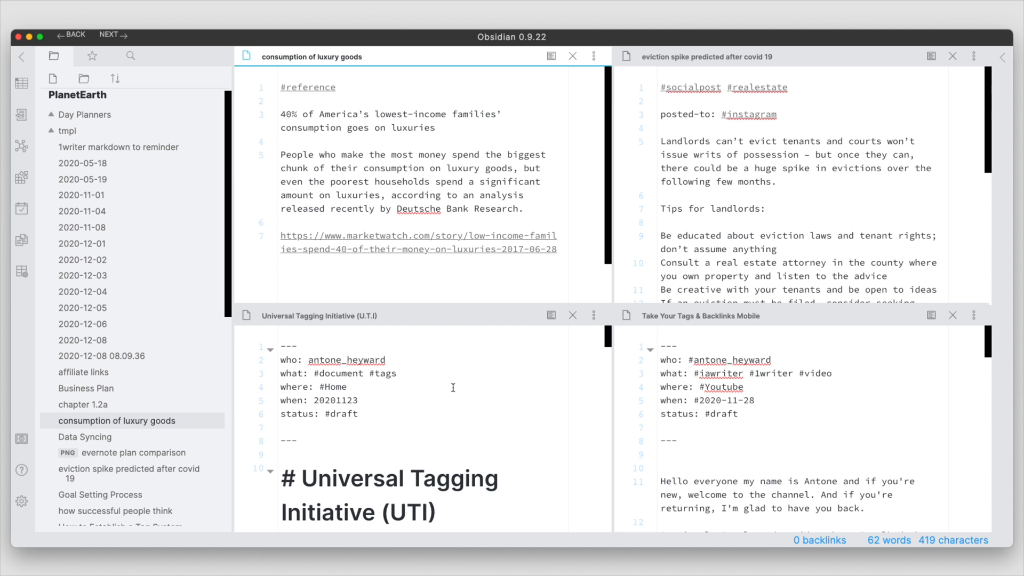
pyautogui.moveTo(629, 266)
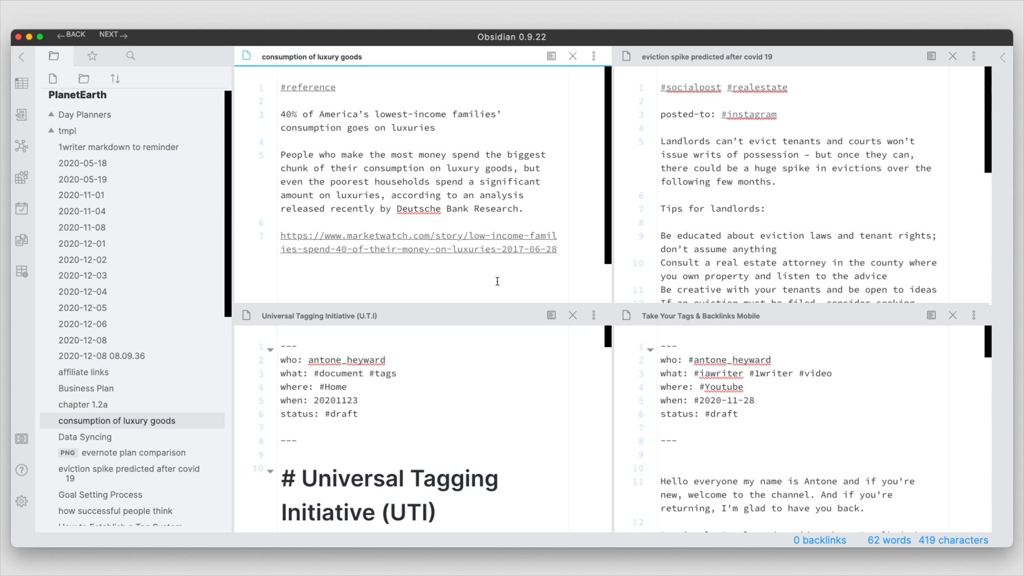
pyautogui.moveTo(728, 244)
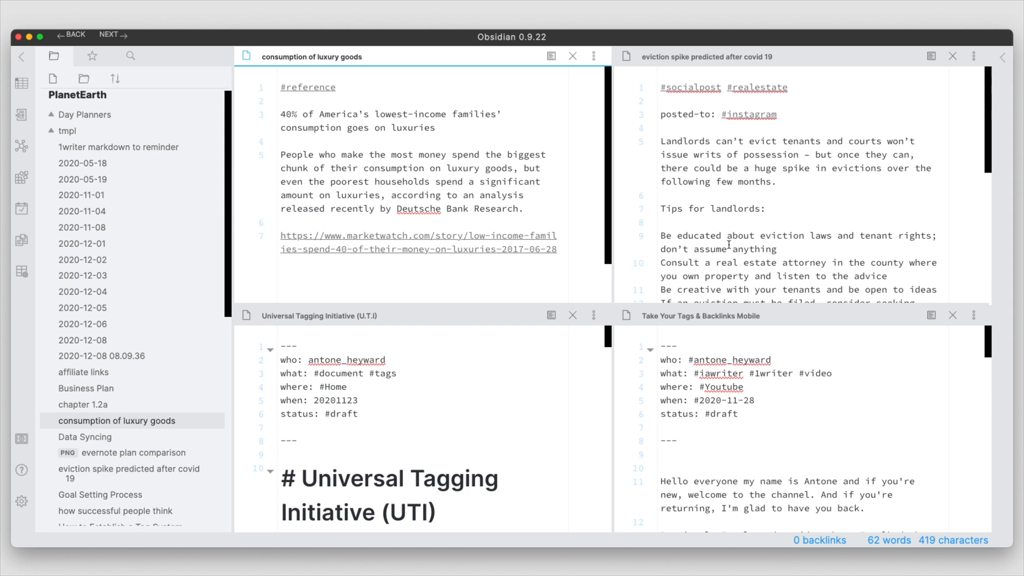
pyautogui.moveTo(410, 218)
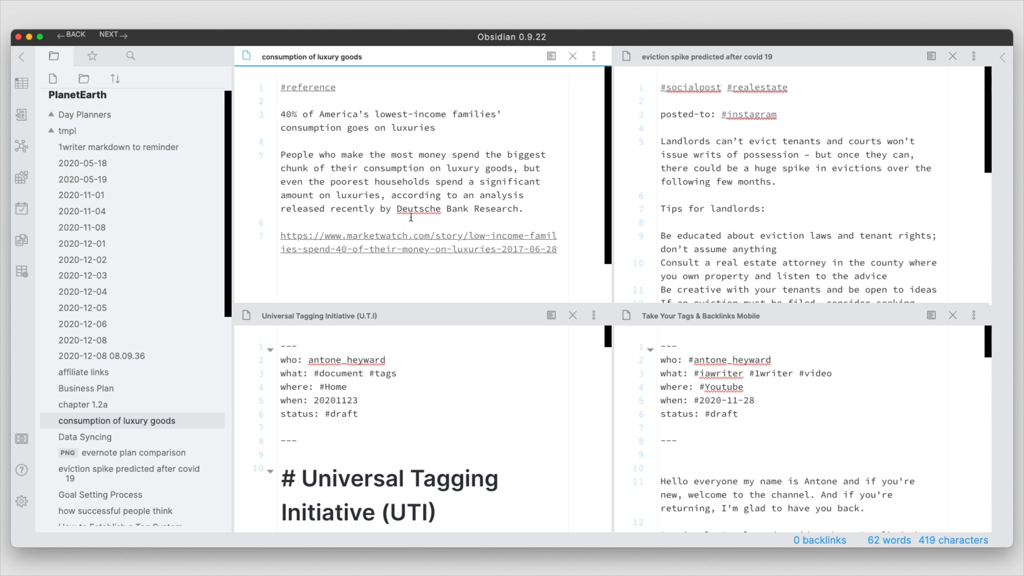
pyautogui.moveTo(428, 206)
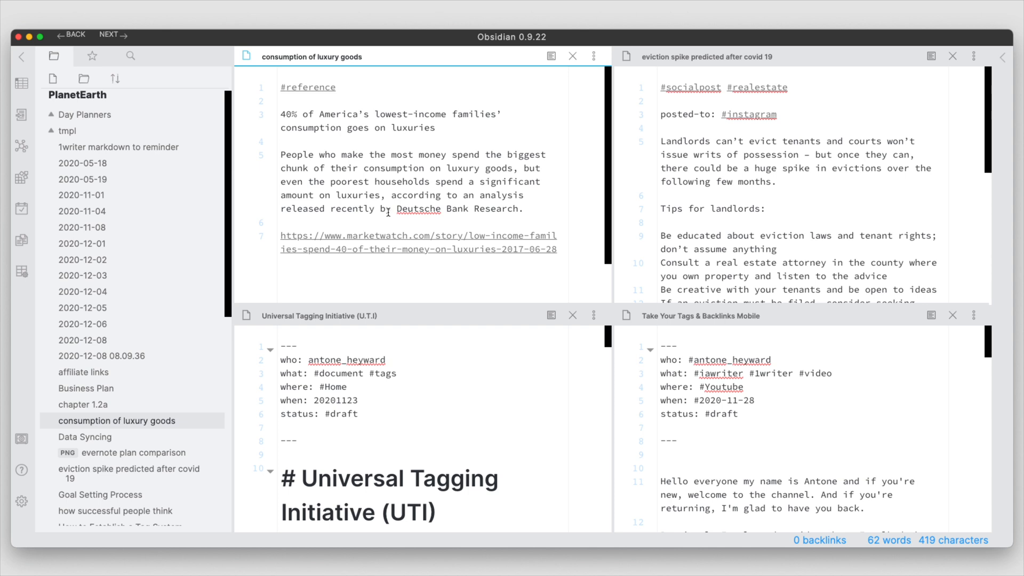
pyautogui.moveTo(819, 410)
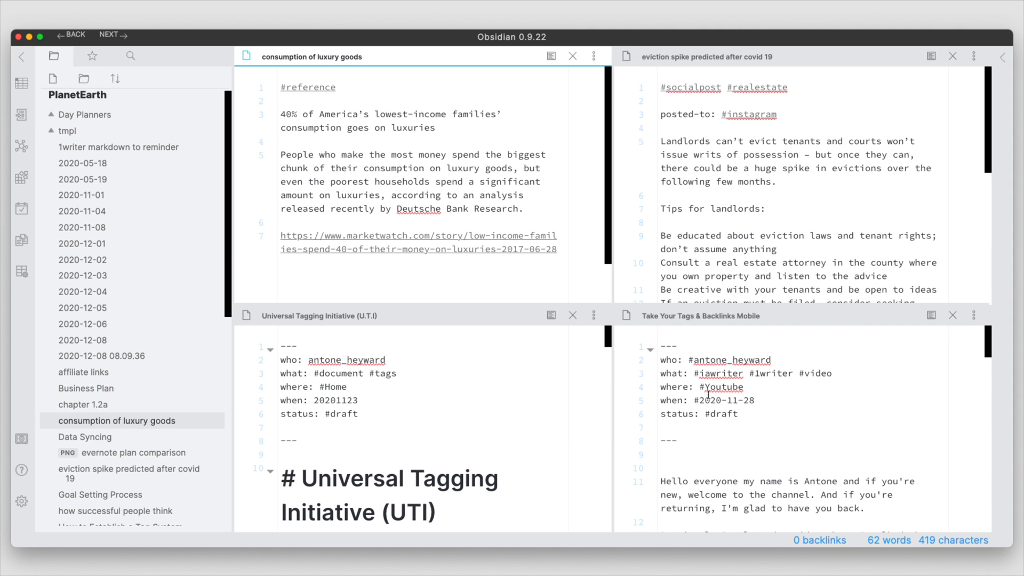
pyautogui.moveTo(647, 399)
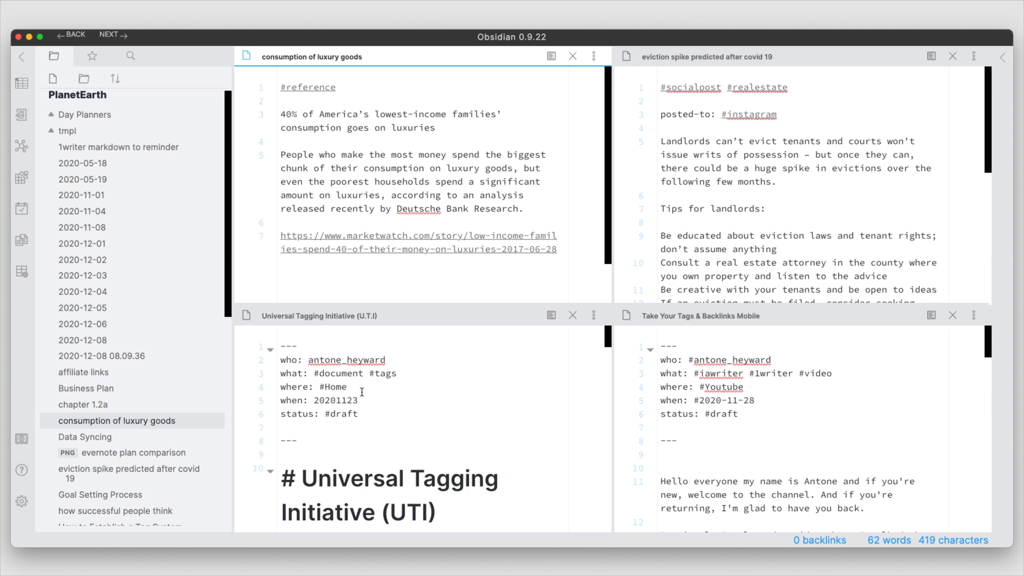
pyautogui.moveTo(370, 250)
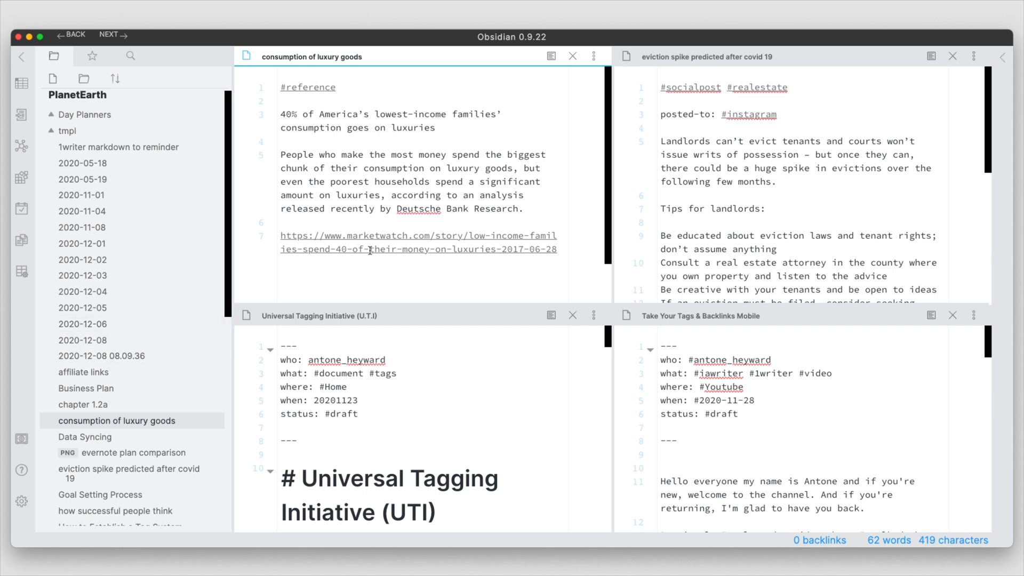
pyautogui.moveTo(490, 290)
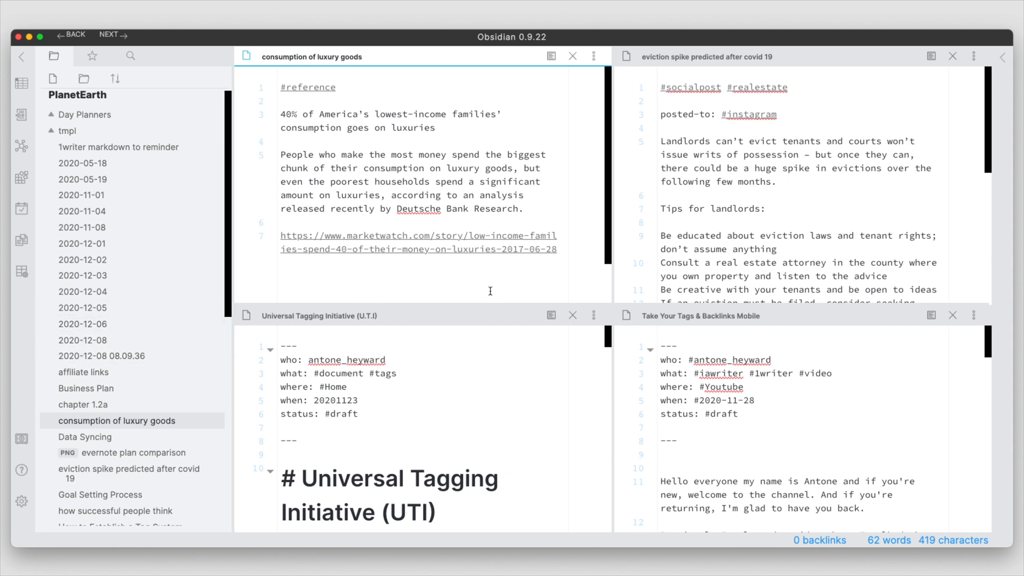
pyautogui.moveTo(696, 303)
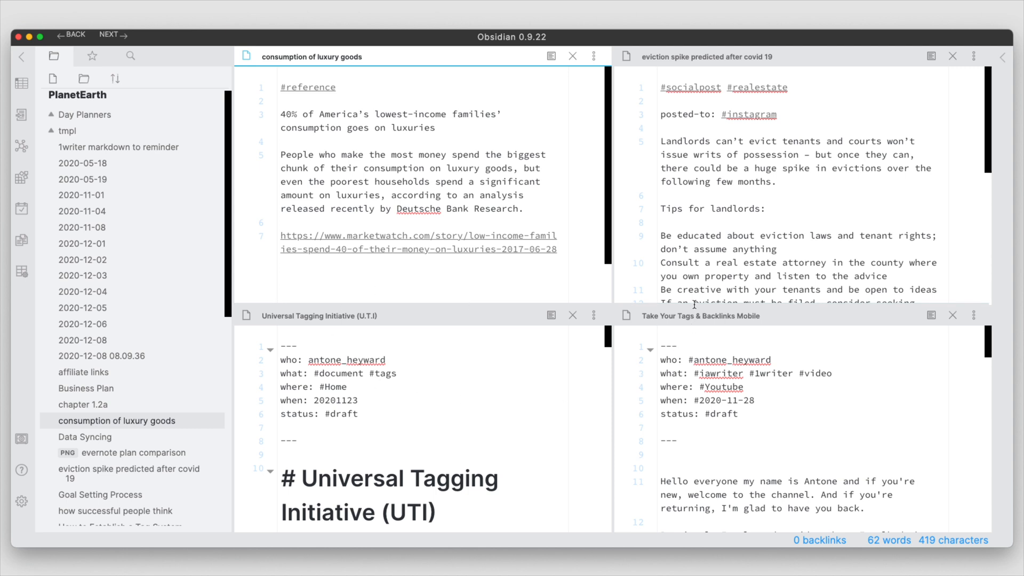
pyautogui.moveTo(466, 275)
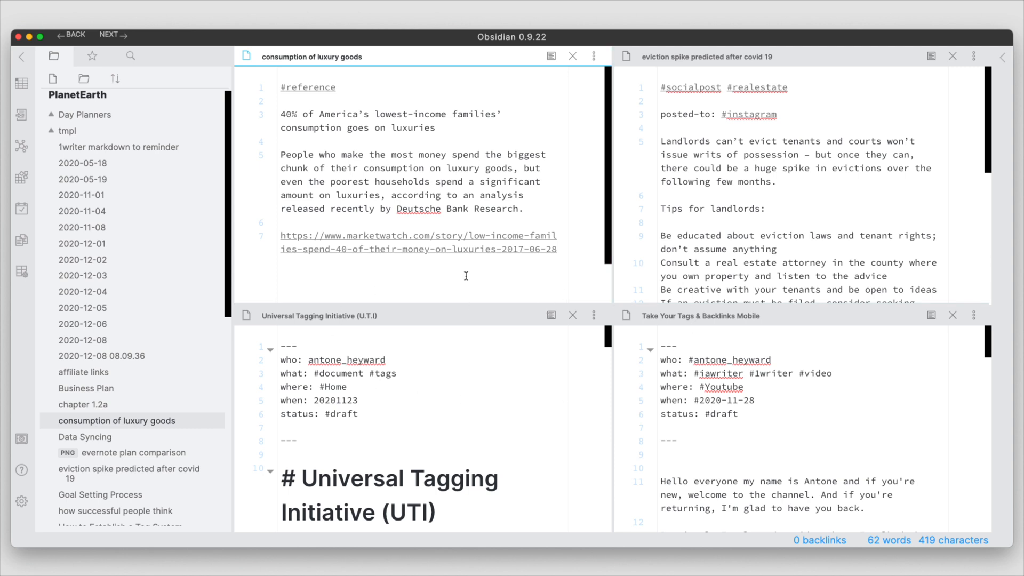
pyautogui.moveTo(426, 312)
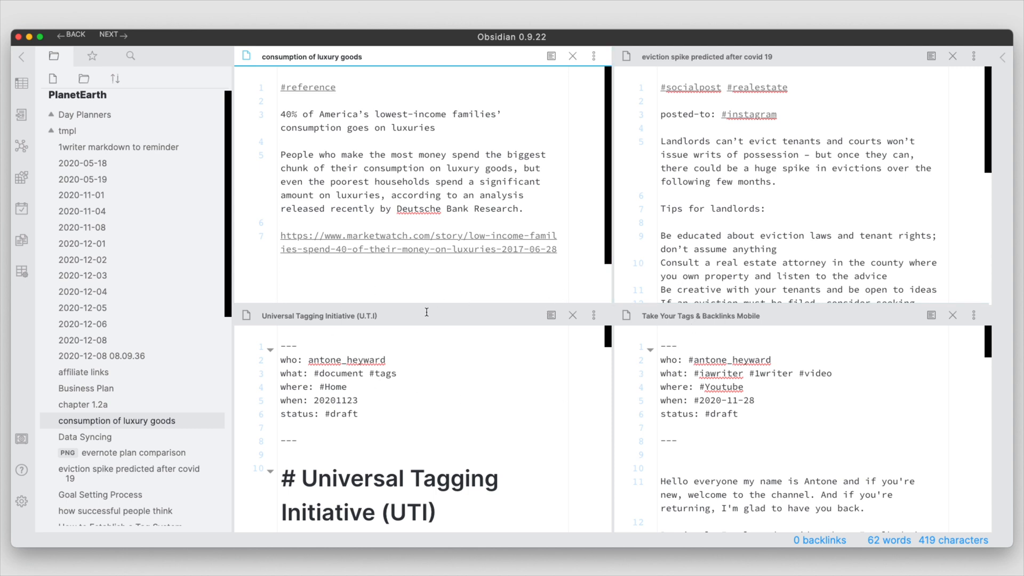
pyautogui.moveTo(647, 372)
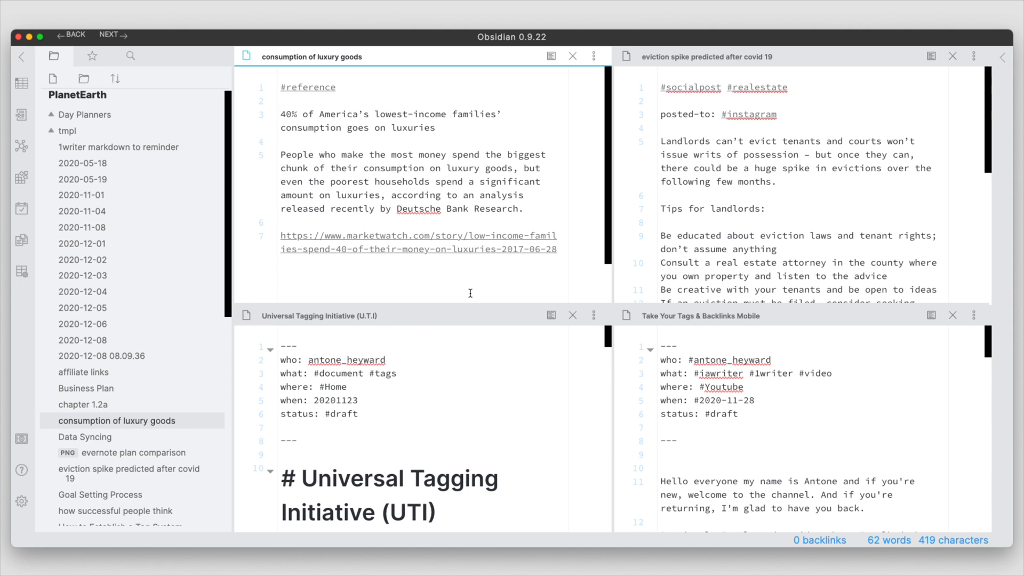
pyautogui.moveTo(675, 377)
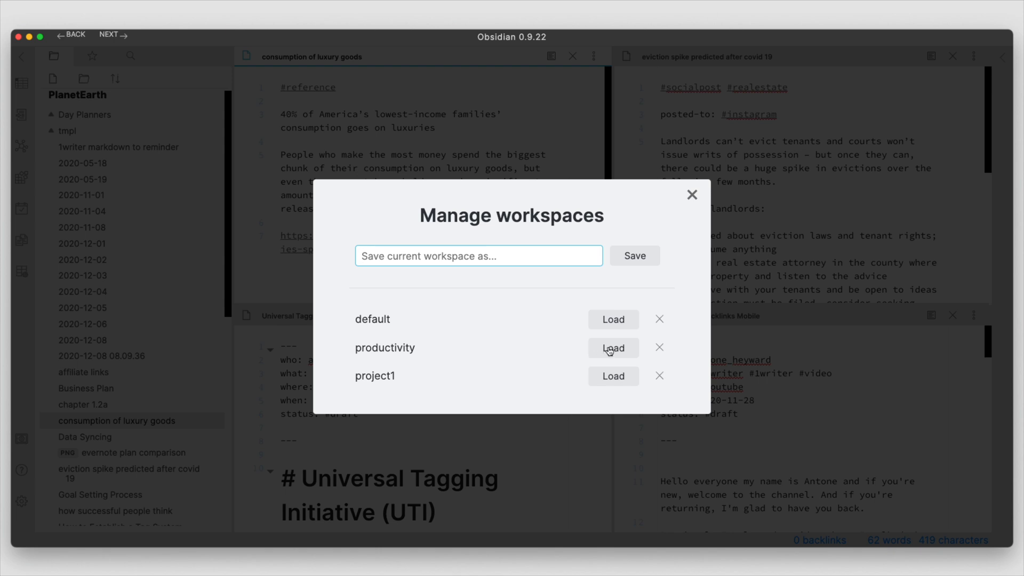
# Load the productivity workspace with starred notes, December 2020 calendar and task list.
pyautogui.click(613, 347)
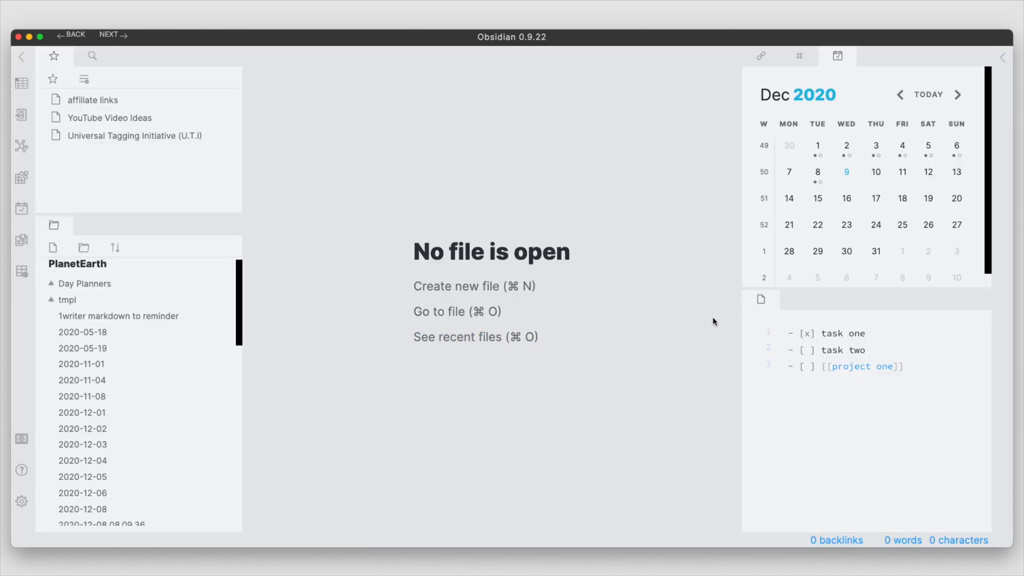
pyautogui.moveTo(425, 385)
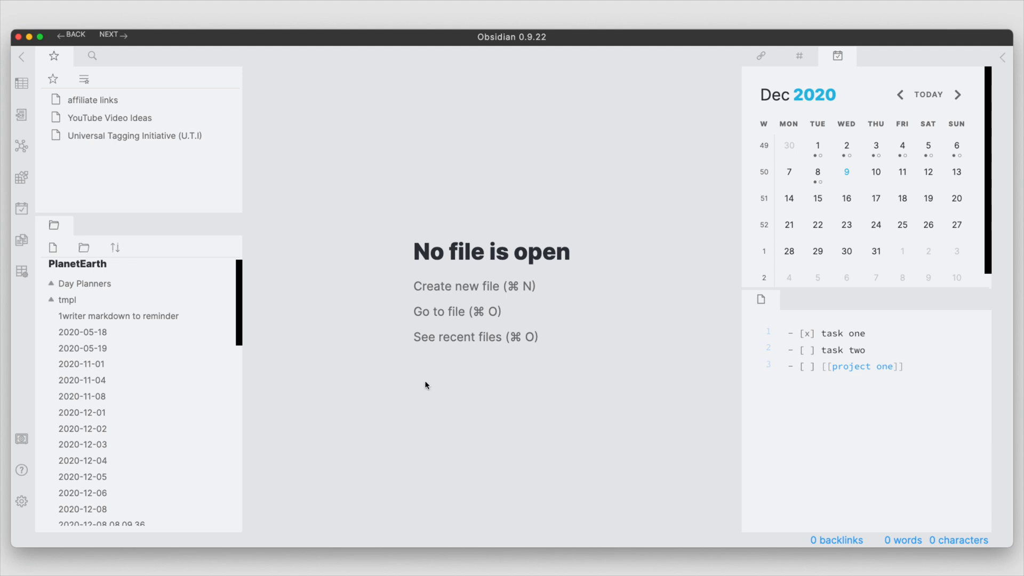
pyautogui.moveTo(400, 304)
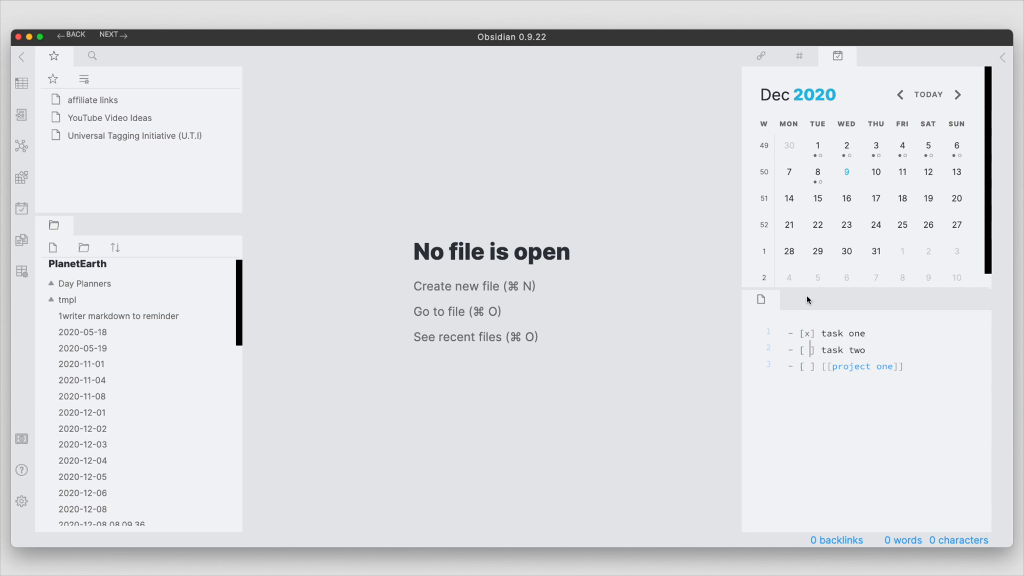
pyautogui.moveTo(859, 189)
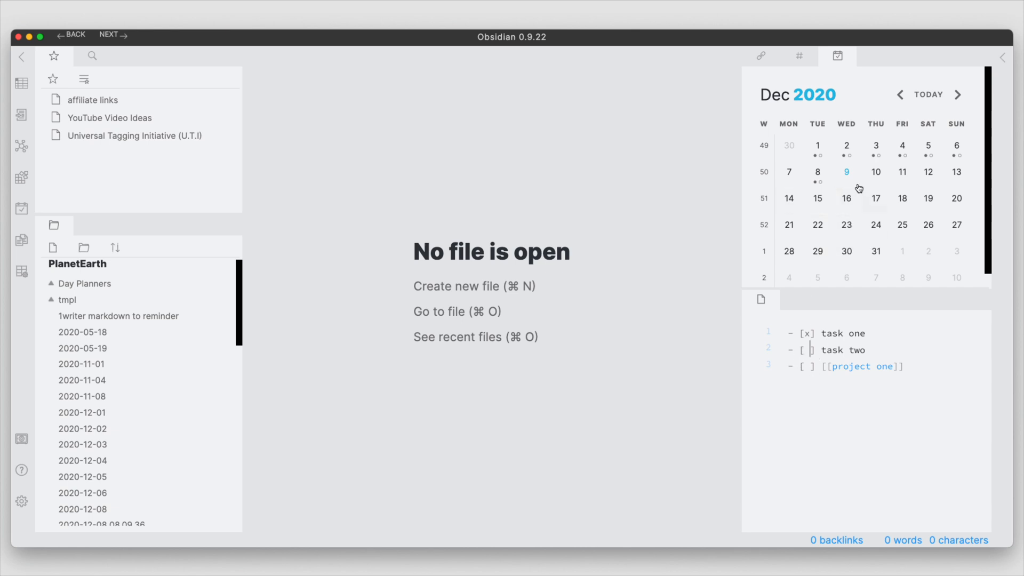
pyautogui.moveTo(876, 250)
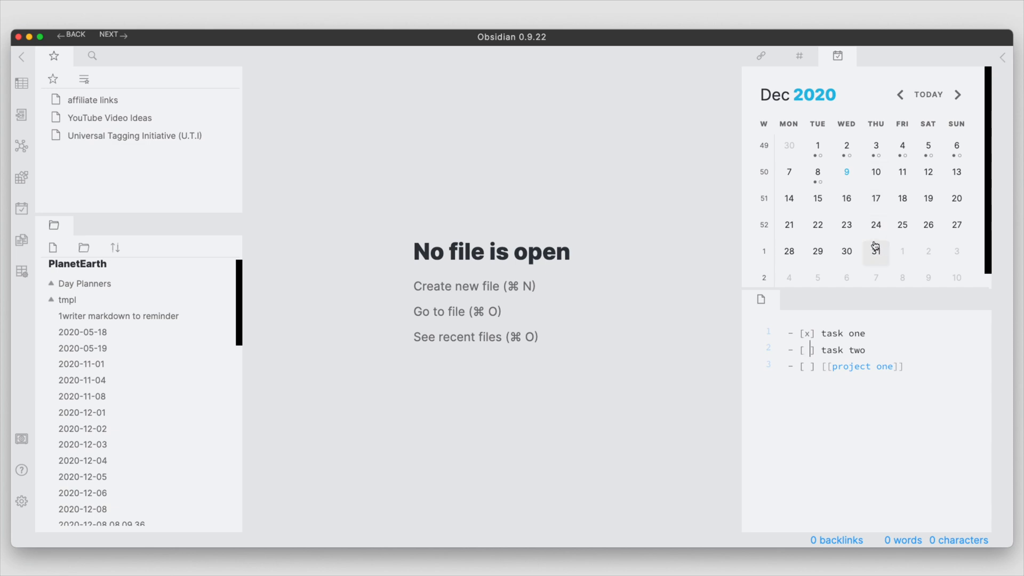
pyautogui.moveTo(61, 163)
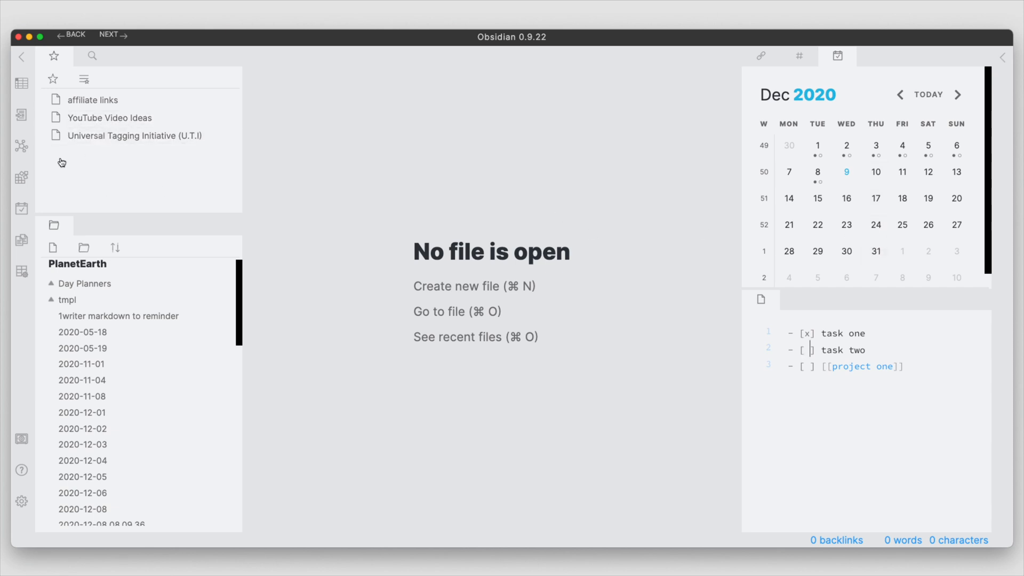
pyautogui.moveTo(102, 189)
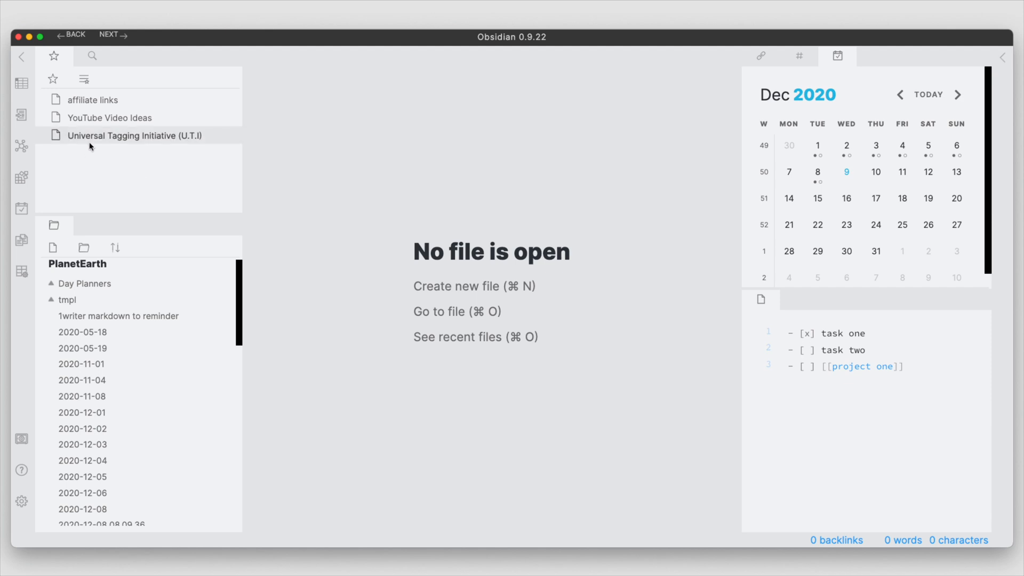
pyautogui.moveTo(113, 274)
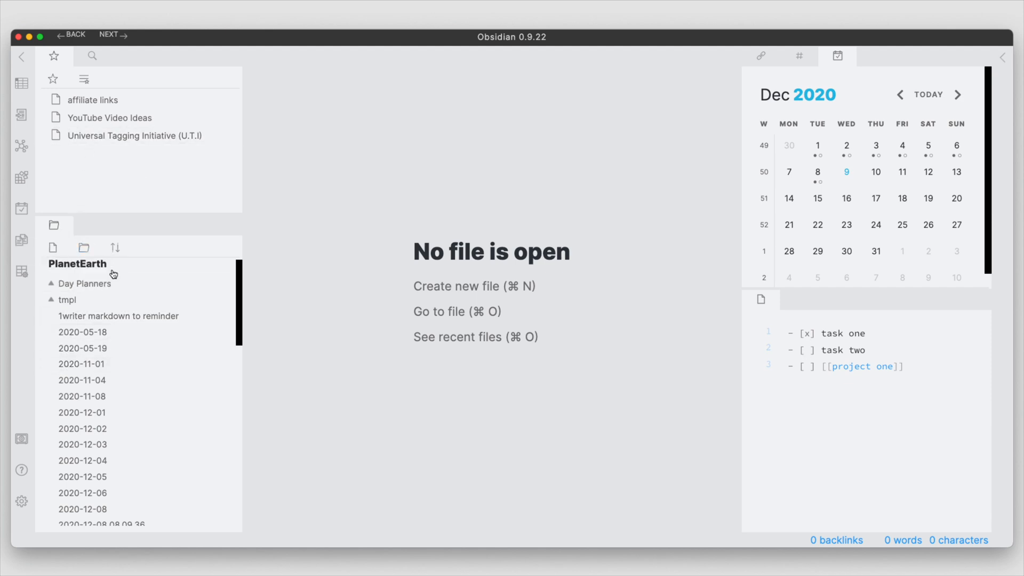
pyautogui.moveTo(134, 278)
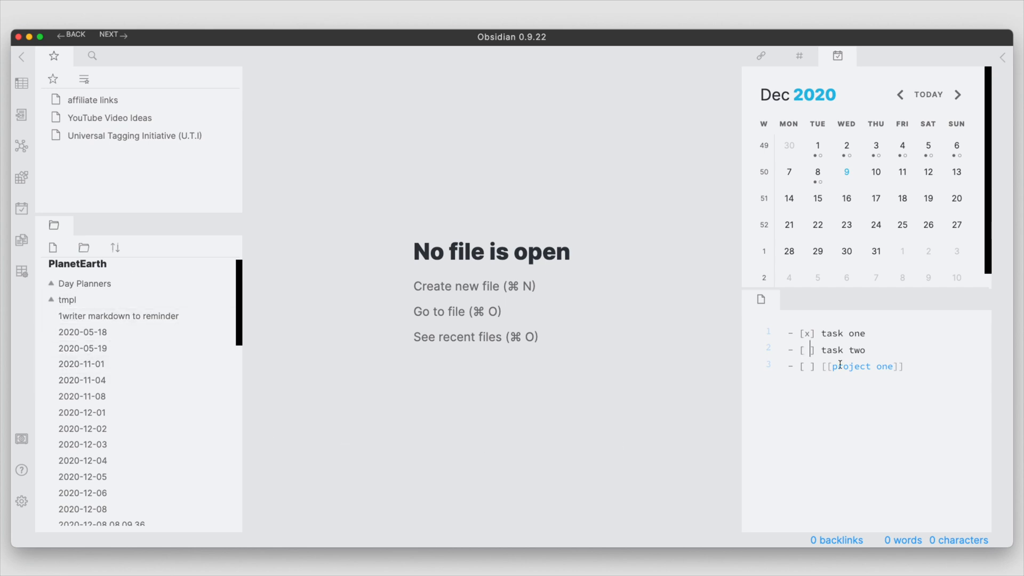
pyautogui.moveTo(805, 381)
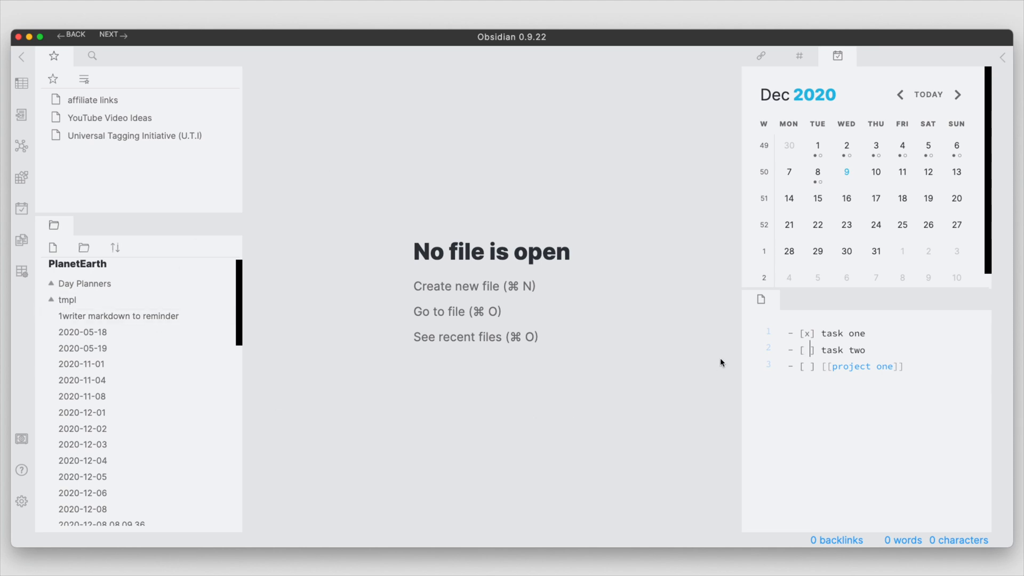
pyautogui.moveTo(725, 360)
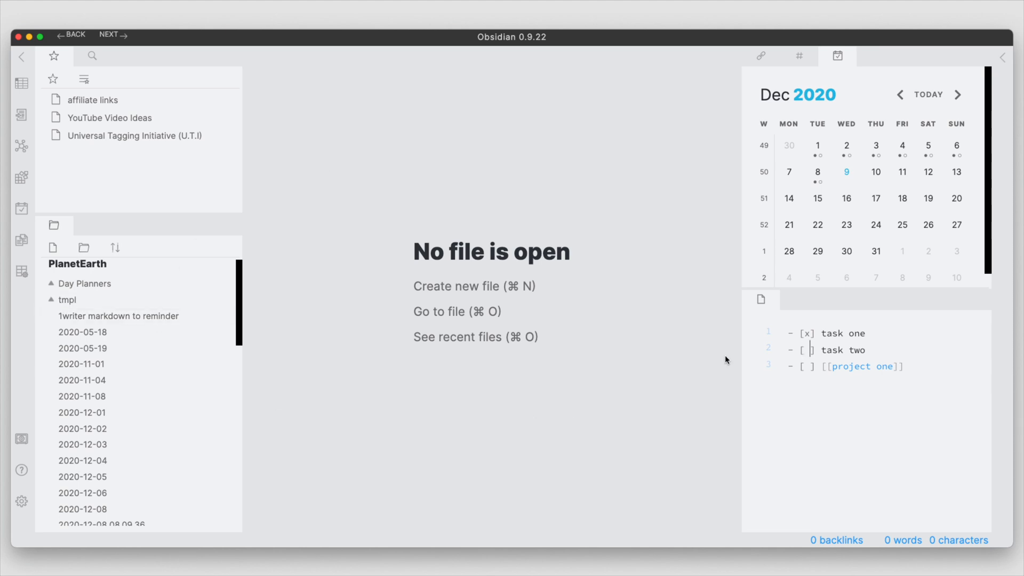
pyautogui.moveTo(511, 175)
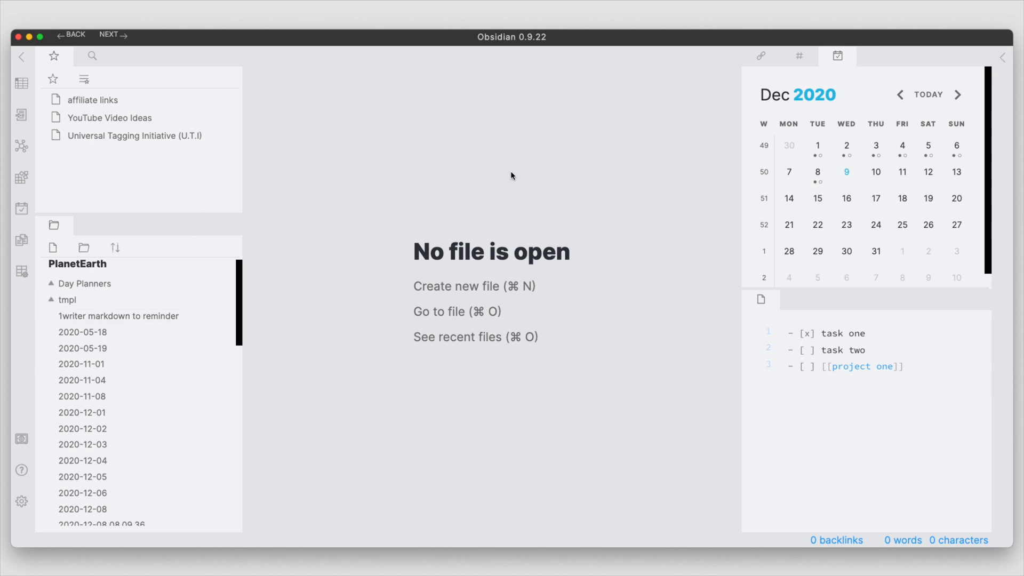
pyautogui.moveTo(639, 374)
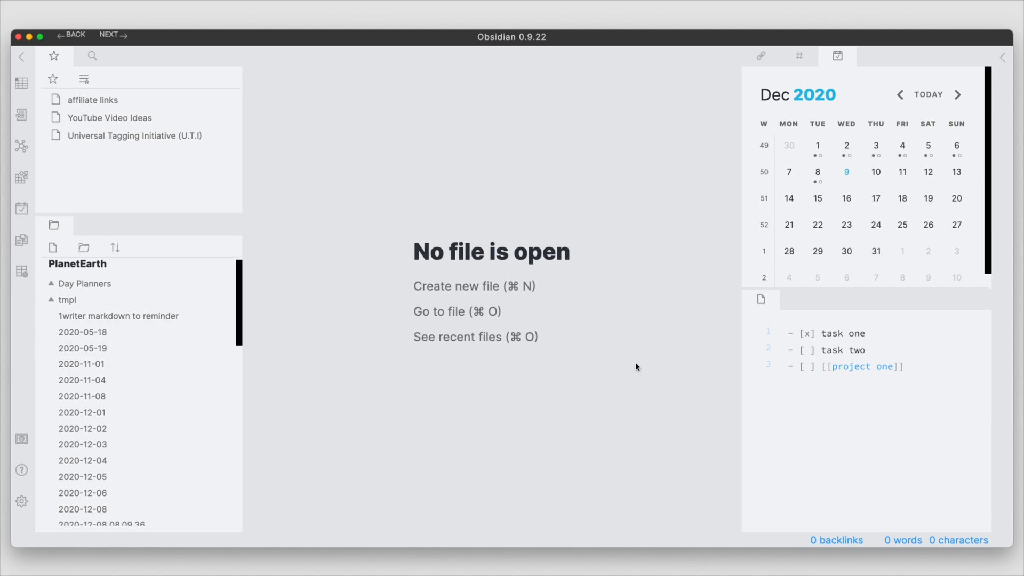
pyautogui.click(812, 349)
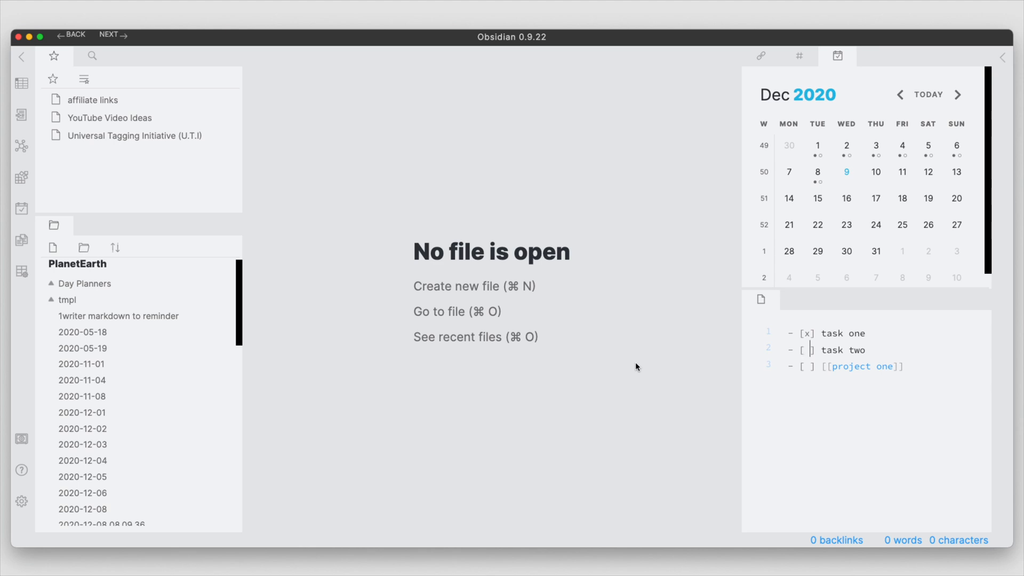
pyautogui.moveTo(21, 271)
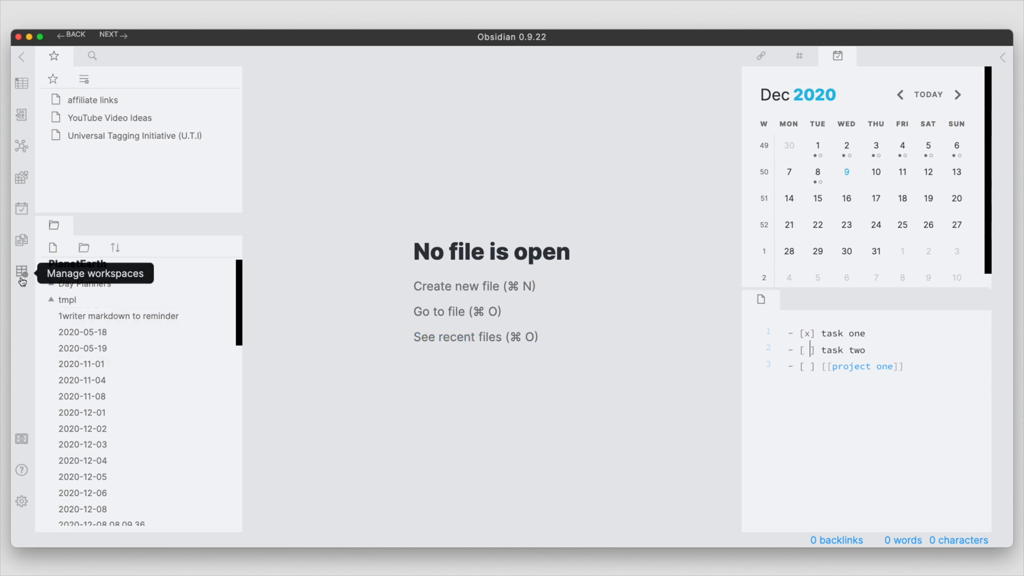
# Load the default workspace from the saved workspaces list.
pyautogui.click(22, 271)
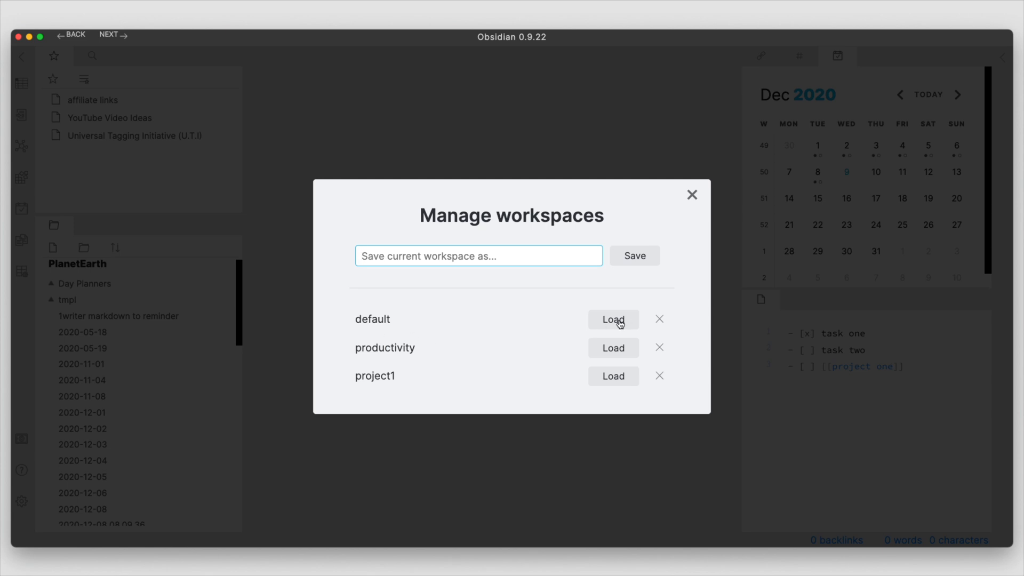
pyautogui.click(612, 319)
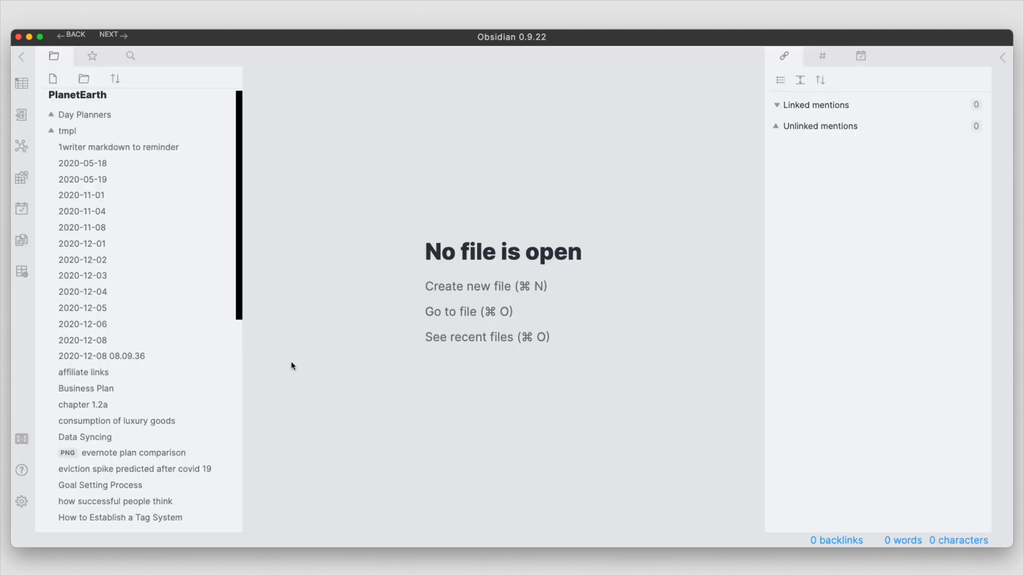
pyautogui.moveTo(334, 245)
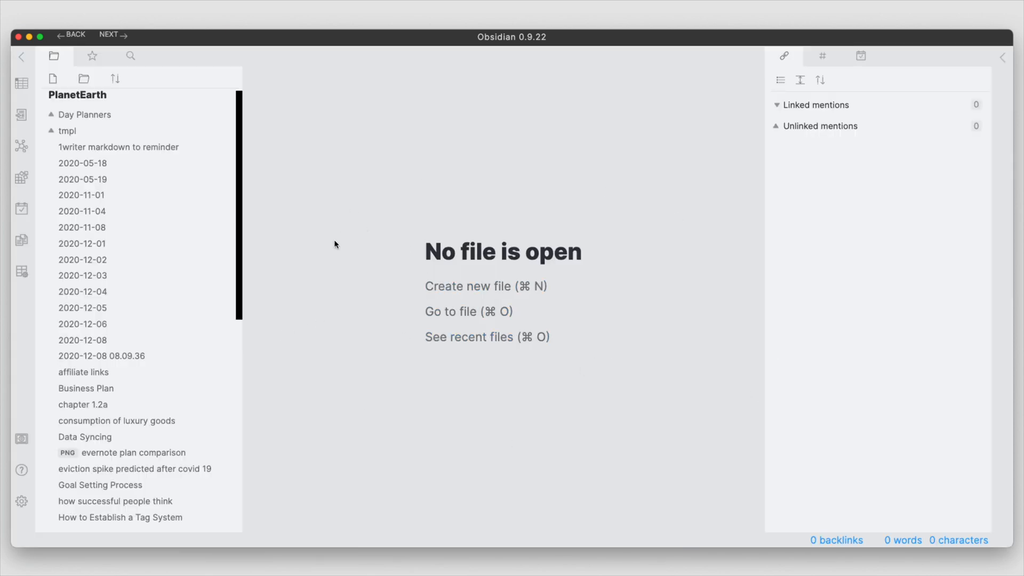
pyautogui.moveTo(394, 376)
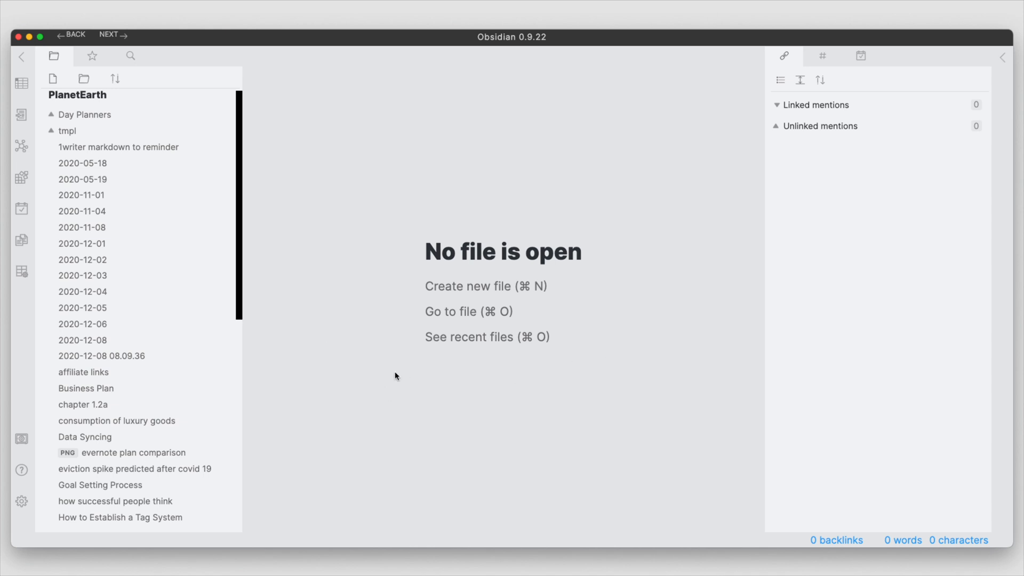
pyautogui.moveTo(458, 394)
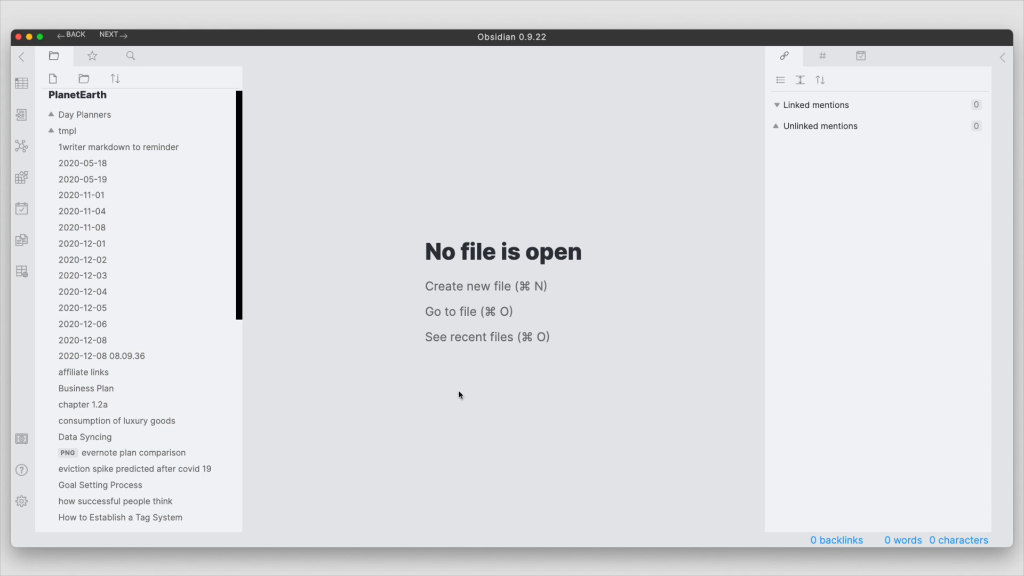
pyautogui.moveTo(667, 280)
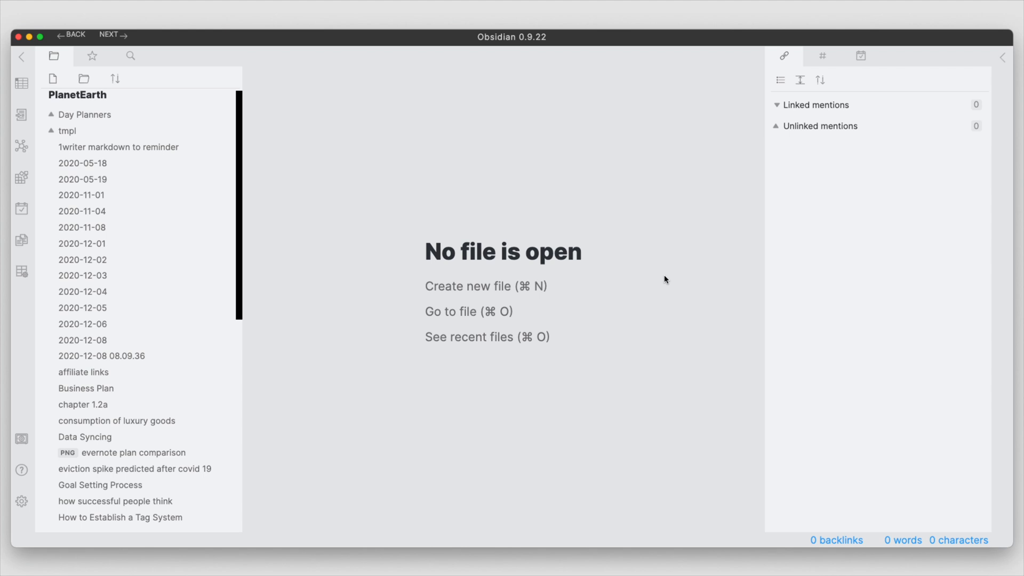
pyautogui.moveTo(658, 231)
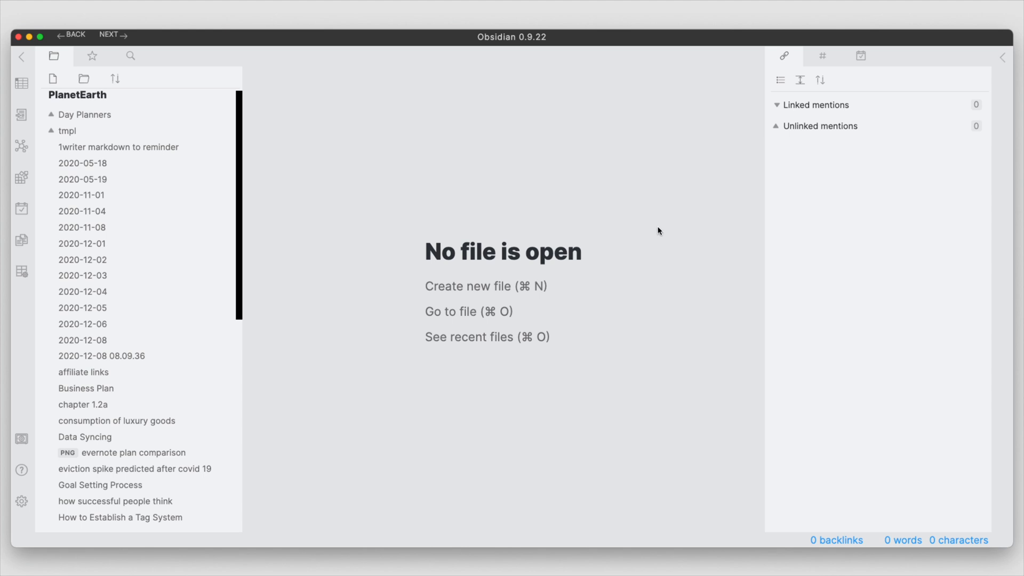
pyautogui.moveTo(559, 203)
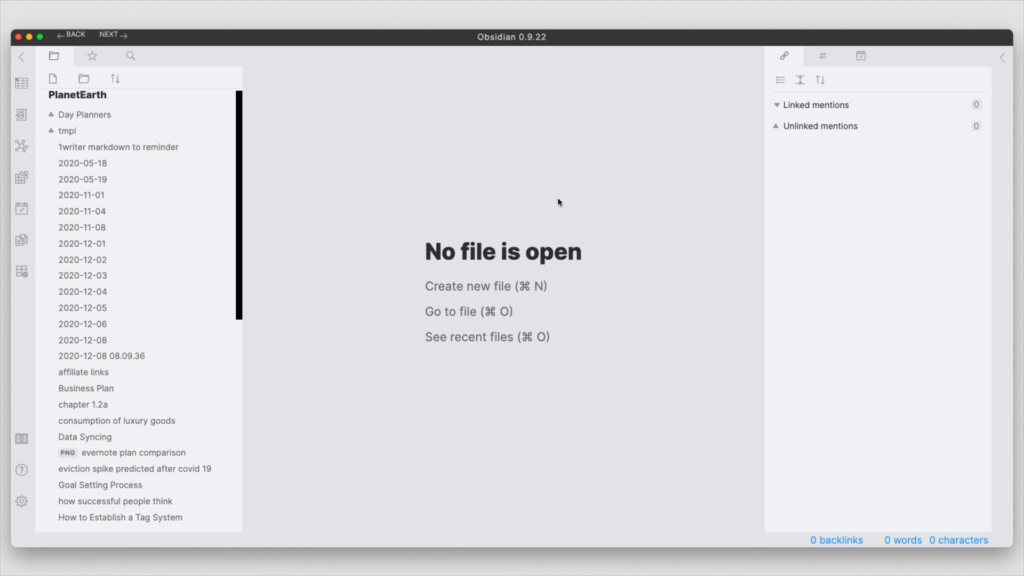
pyautogui.moveTo(379, 299)
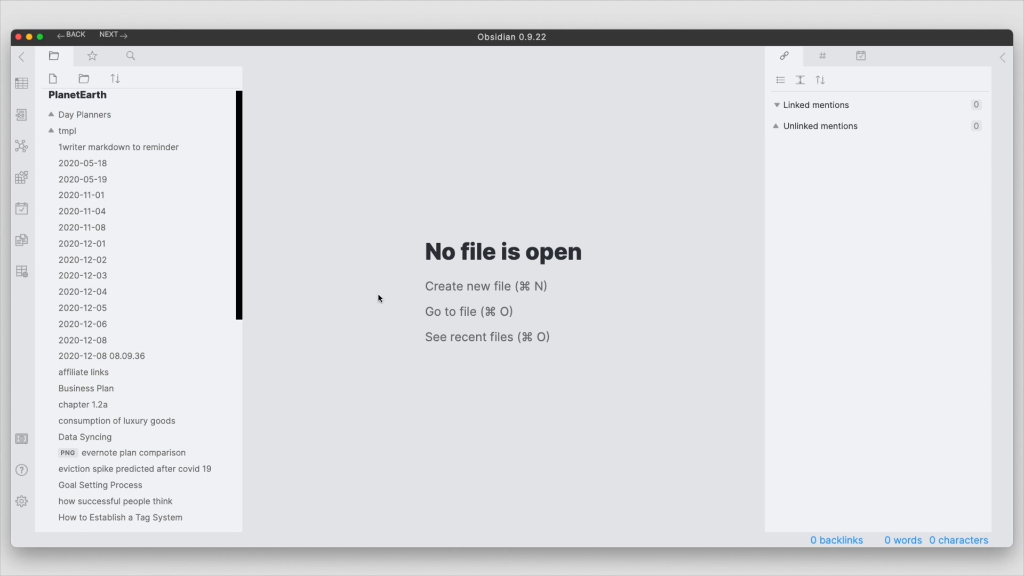